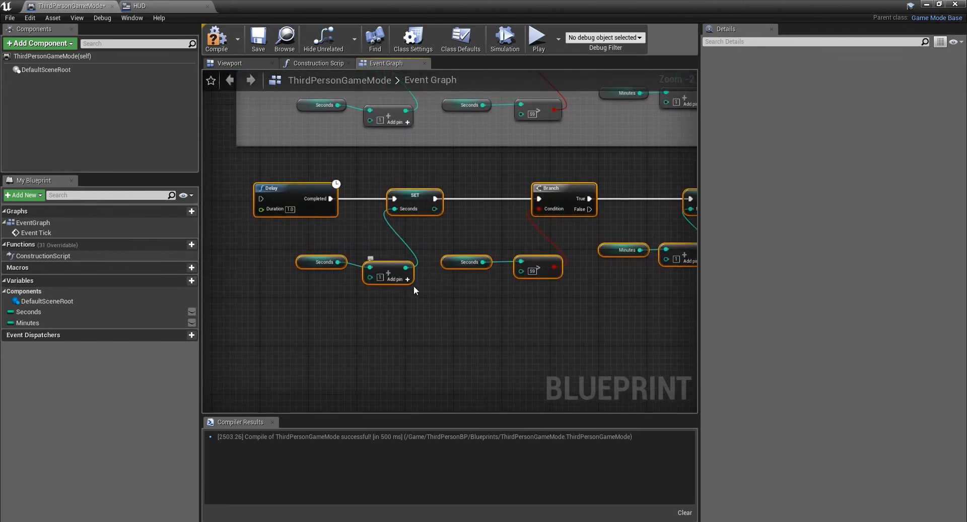
Replace the copied Add nodes with Integer subtract nodes and check Seconds < 0.
{"action": "left_click", "coordinate": [27, 323]}
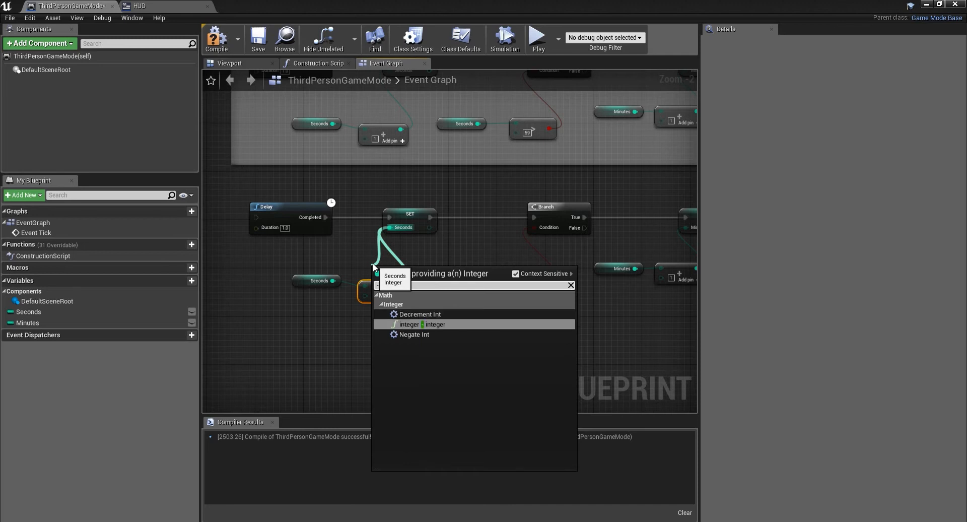
{"action": "left_click", "coordinate": [421, 324]}
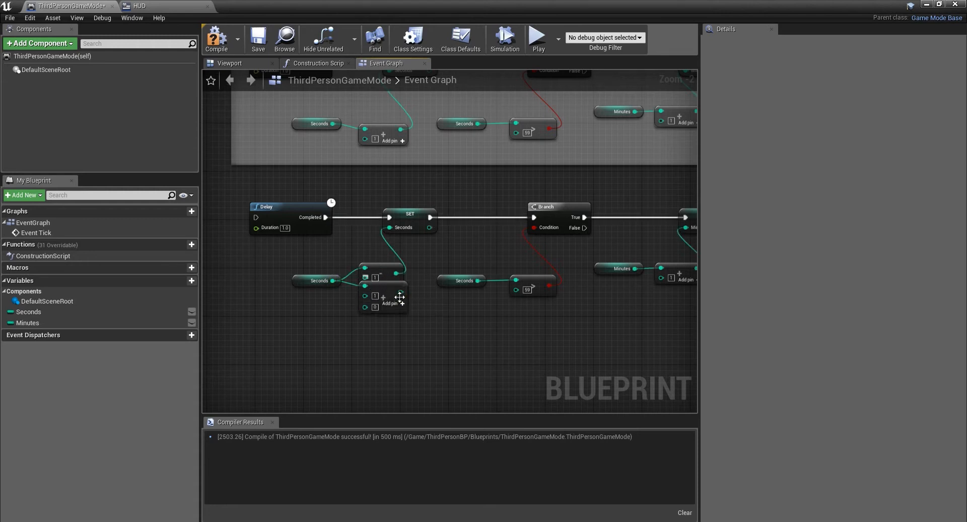
{"action": "mouse_move", "coordinate": [382, 284]}
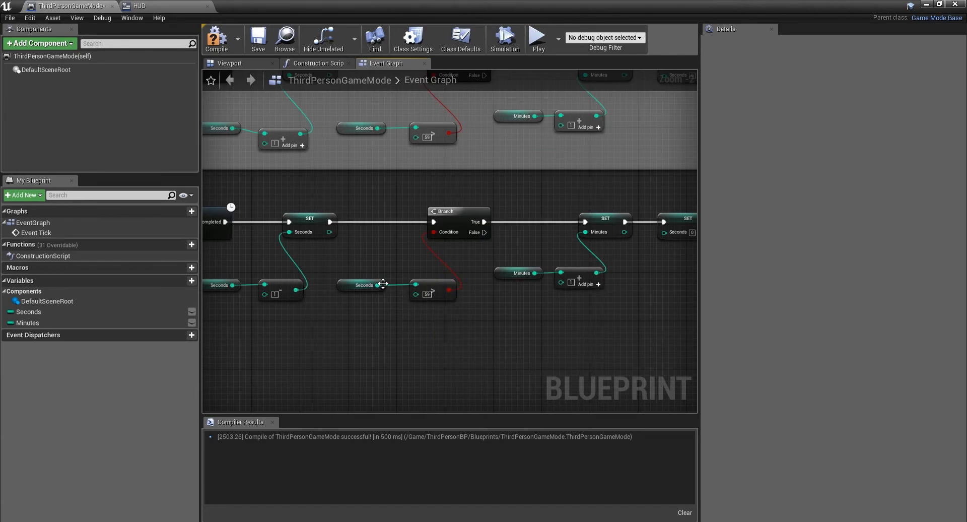
{"action": "left_click_drag", "start_coordinate": [376, 285], "coordinate": [415, 331]}
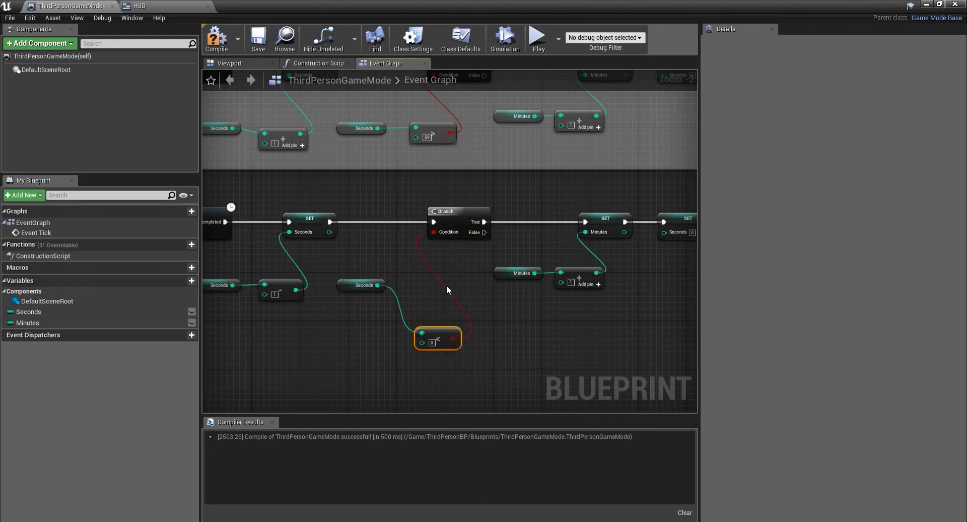
{"action": "left_click_drag", "start_coordinate": [537, 273], "coordinate": [566, 284]}
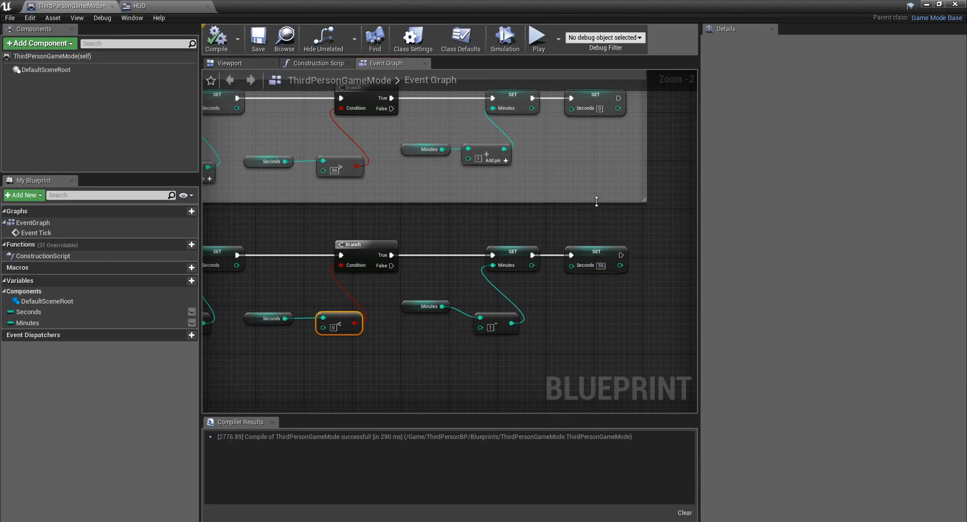
{"action": "mouse_move", "coordinate": [552, 200]}
{"action": "type", "text": "Countdown Timer"}
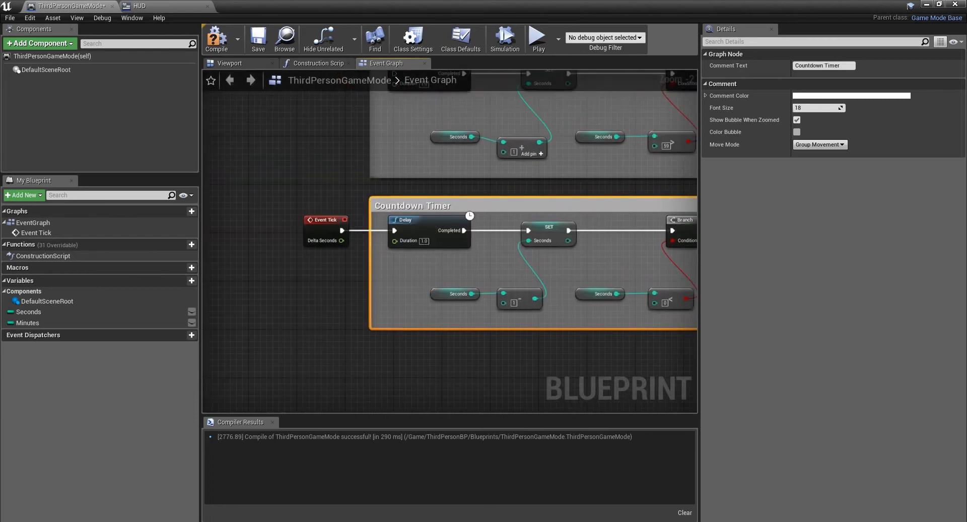
Zoom the graph over the countdown nodes and Event Tick for the Countdown Timer comment.
{"action": "scroll", "scroll_direction": "down", "scroll_amount": 3}
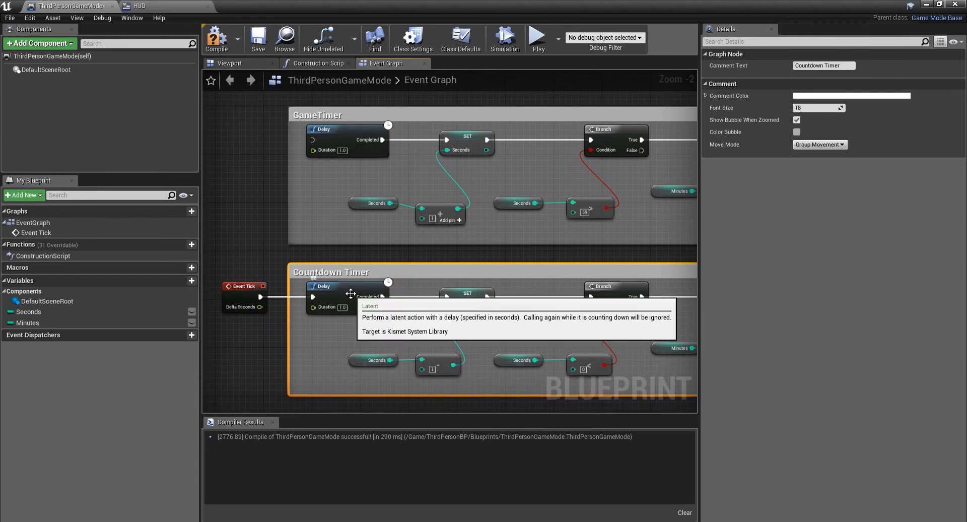
{"action": "mouse_move", "coordinate": [269, 282]}
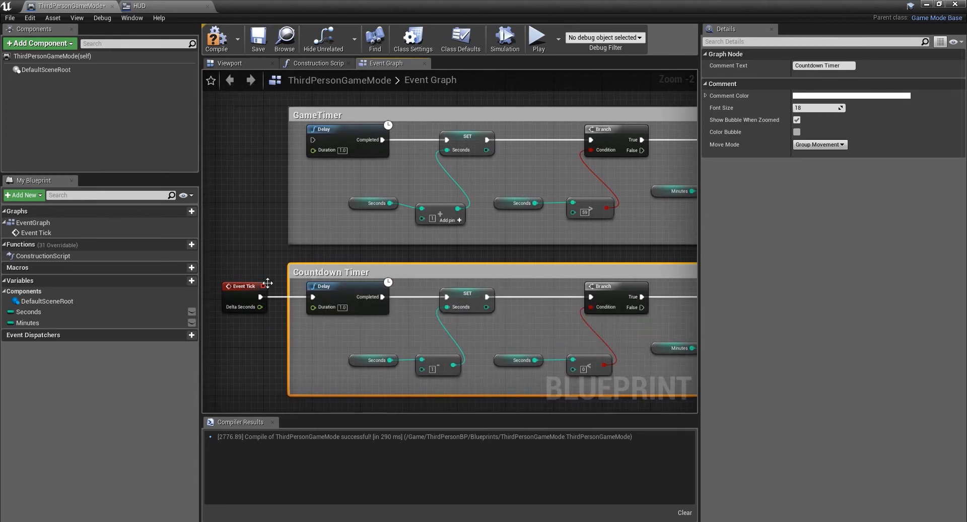
{"action": "mouse_move", "coordinate": [216, 38]}
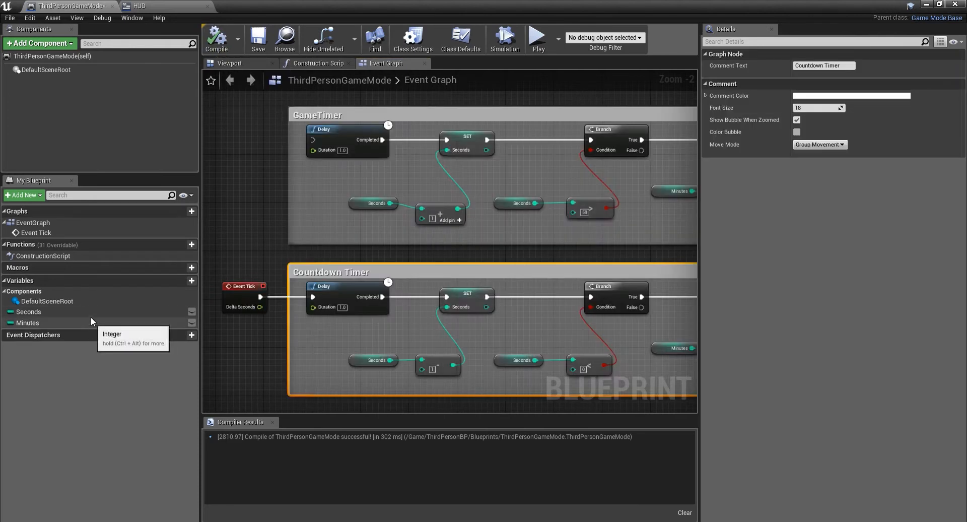
Set the Minutes and Seconds default values to 5, compiling after Minutes.
{"action": "left_click", "coordinate": [28, 323]}
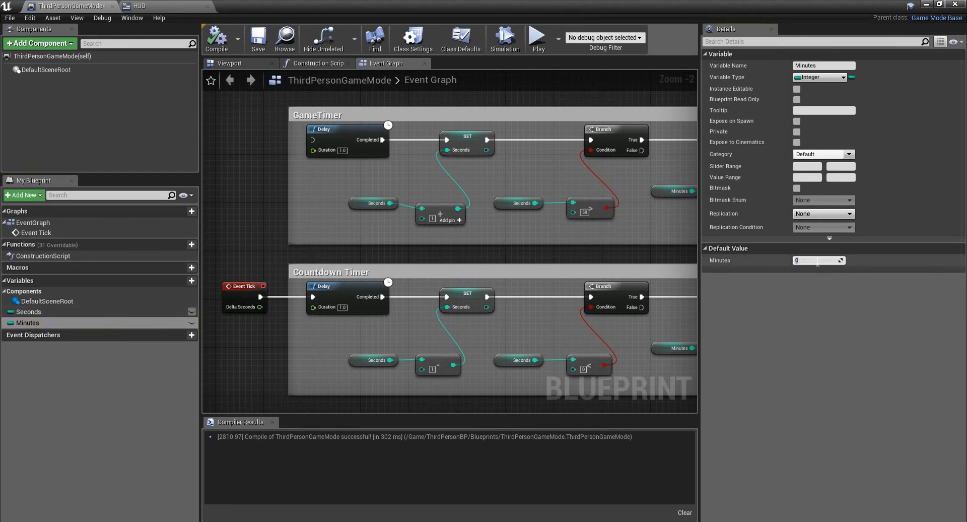
{"action": "type", "text": "5"}
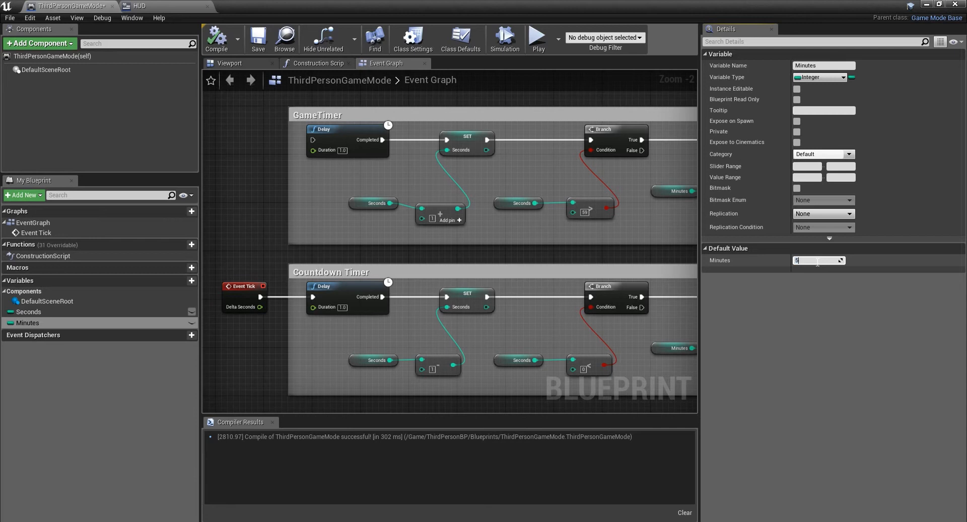
{"action": "left_click", "coordinate": [28, 311]}
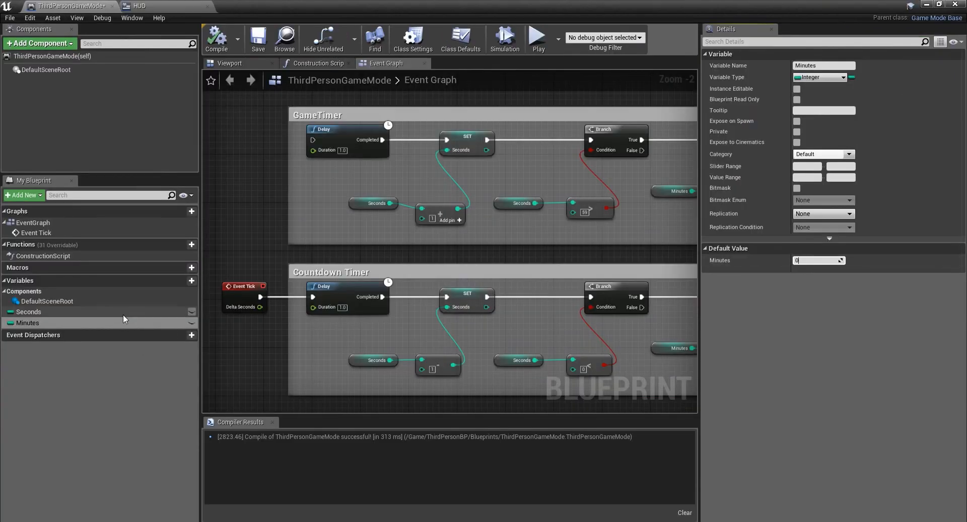
{"action": "left_click", "coordinate": [28, 311]}
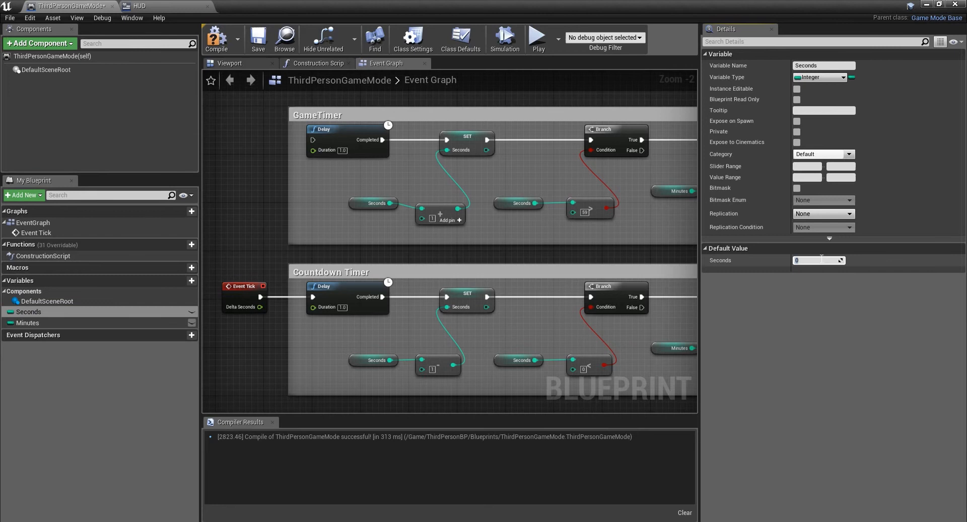
{"action": "type", "text": "5"}
{"action": "type", "text": "bran"}
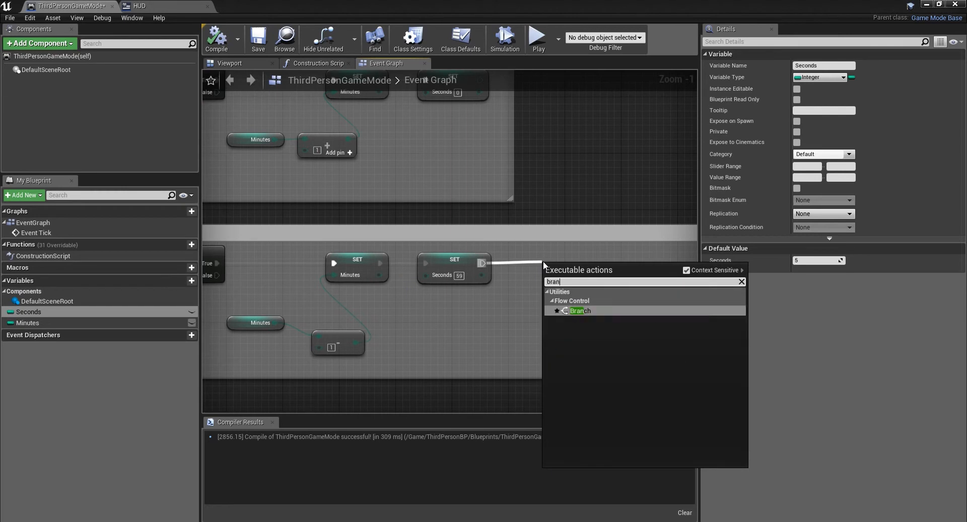
Add a Branch after the Seconds reset, conditioned on an Equal (Integer) check fed by Minutes.
{"action": "left_click", "coordinate": [578, 310]}
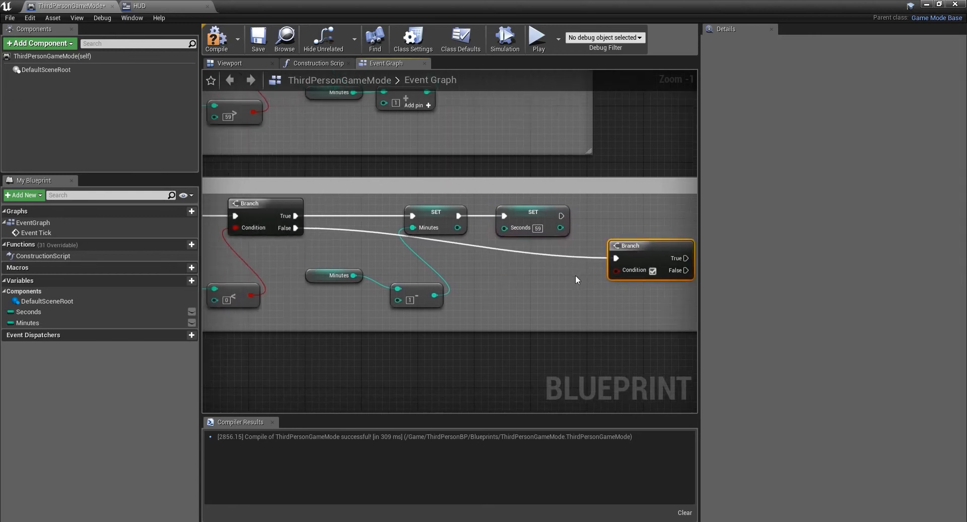
{"action": "left_click_drag", "start_coordinate": [629, 246], "coordinate": [616, 266]}
{"action": "type", "text": "=="}
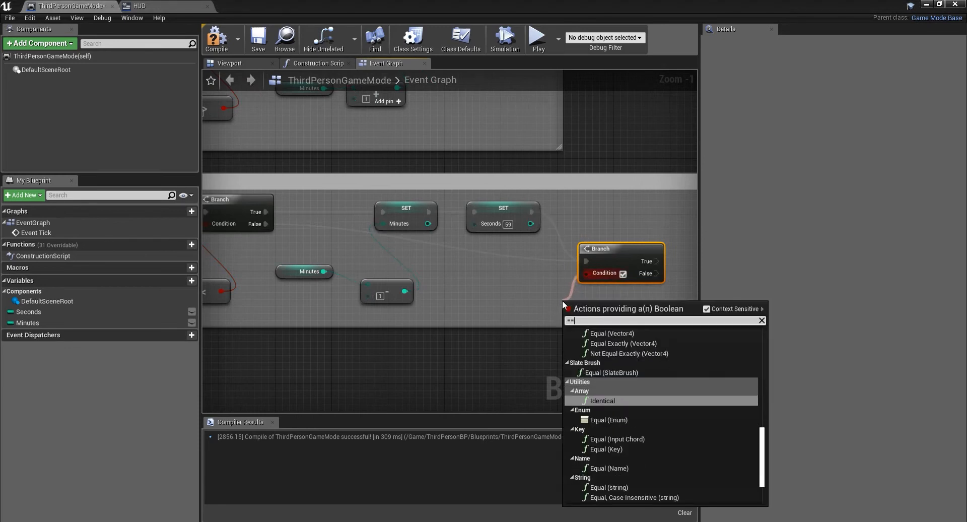
{"action": "type", "text": "in"}
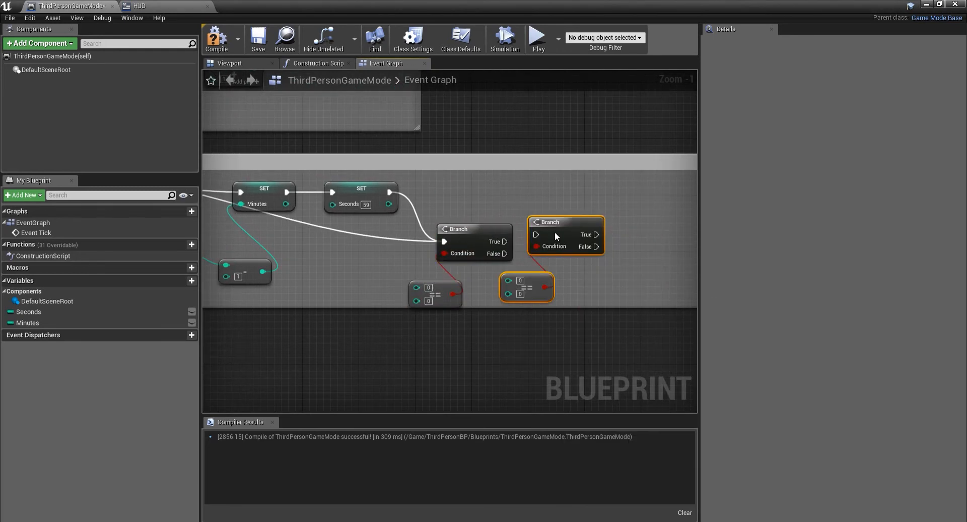
{"action": "left_click_drag", "start_coordinate": [566, 235], "coordinate": [594, 242]}
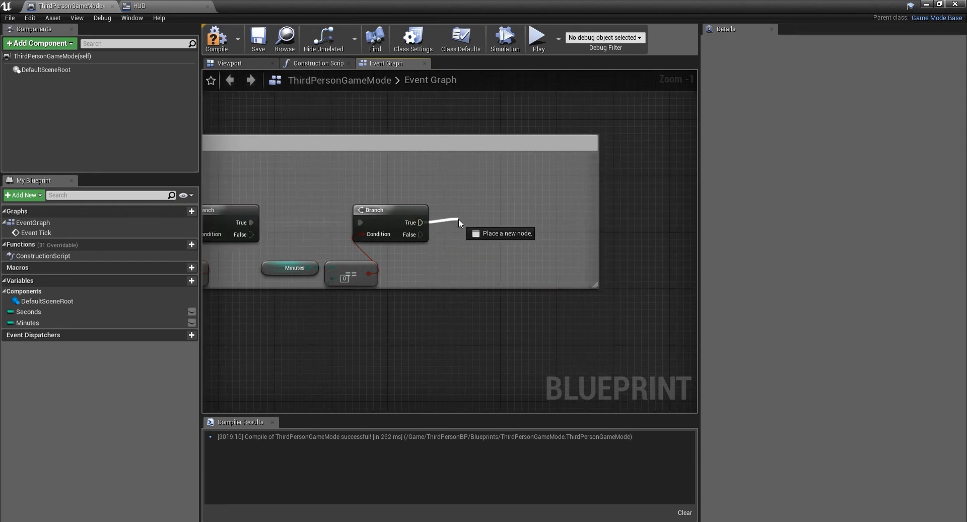
Run a RestartLevel console command from the Branch True pin, then return to the level editor.
{"action": "type", "text": "R"}
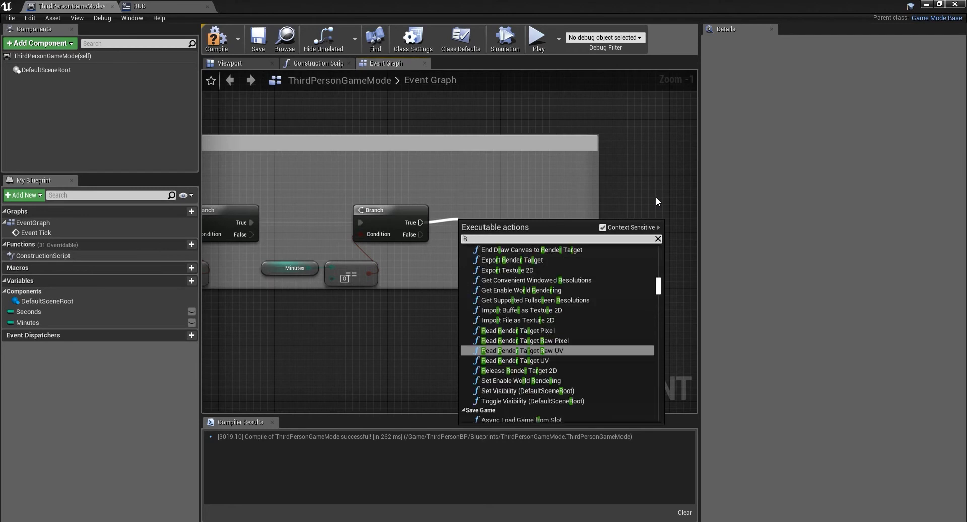
{"action": "type", "text": "comman"}
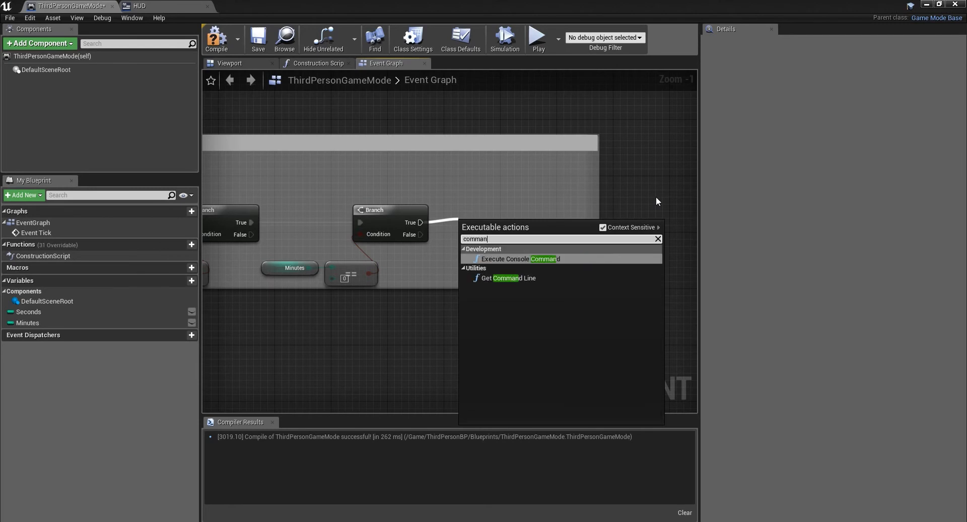
{"action": "left_click", "coordinate": [520, 259]}
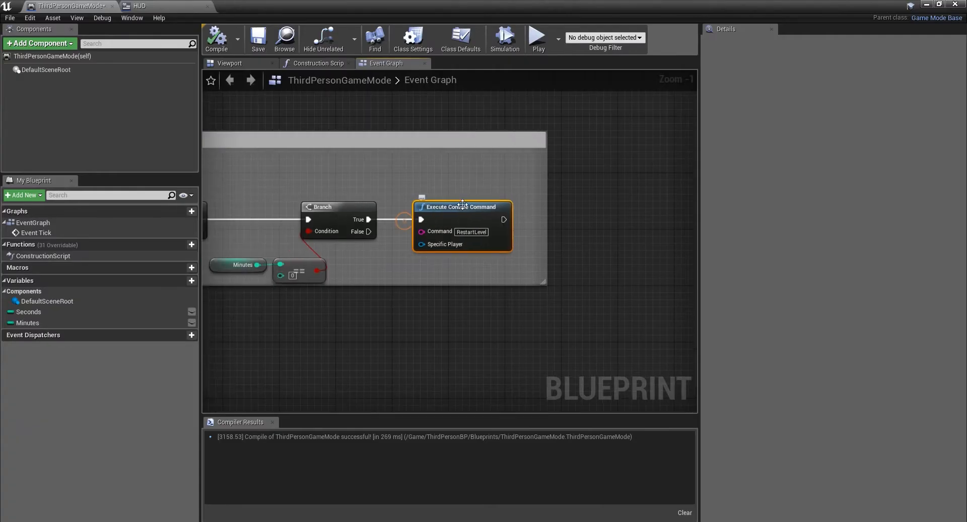
{"action": "left_click", "coordinate": [470, 231]}
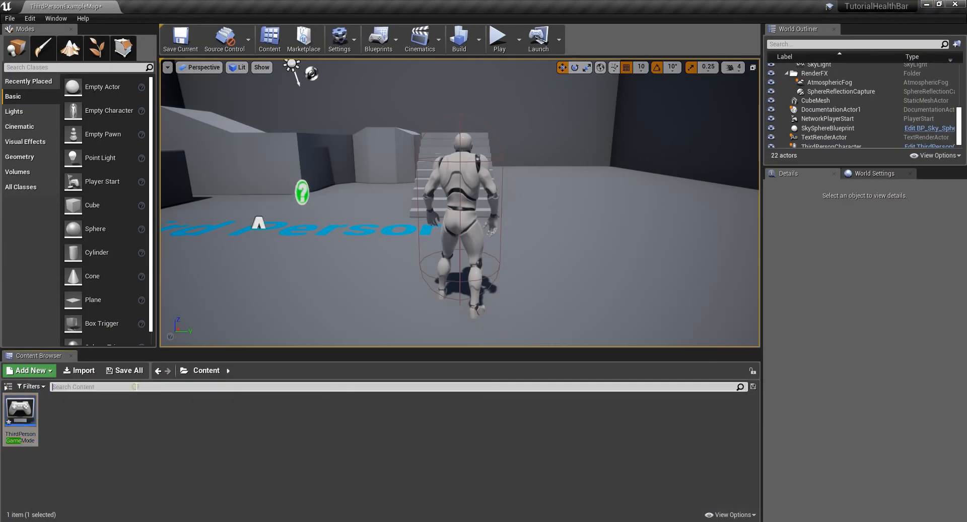
Create a Widget Blueprint in Content named CountdownTimerFinished.
{"action": "left_click", "coordinate": [28, 370]}
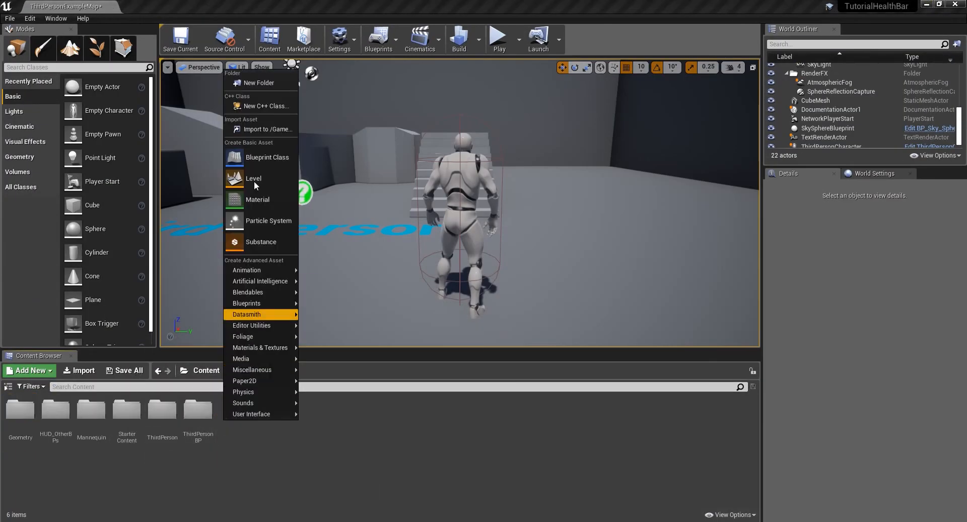
{"action": "mouse_move", "coordinate": [251, 414]}
{"action": "type", "text": "Cou"}
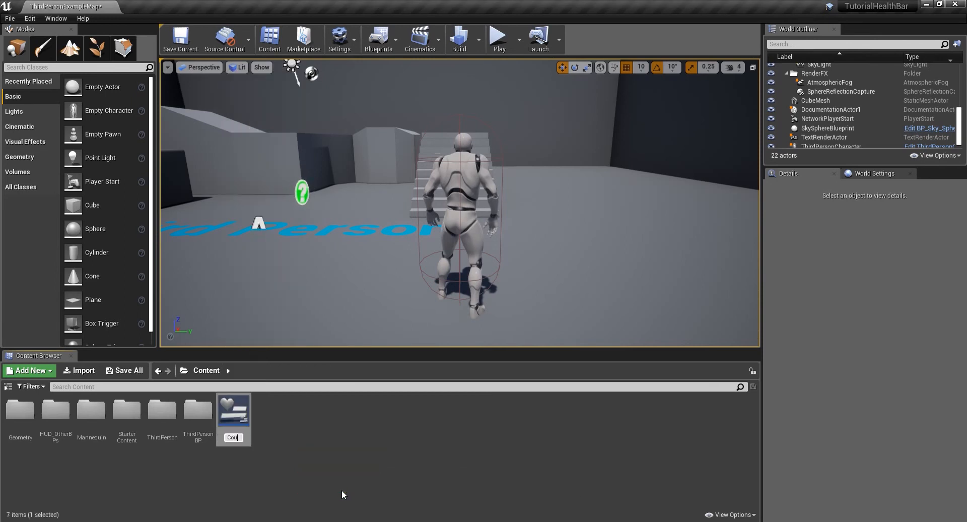
{"action": "type", "text": "ownTimer"}
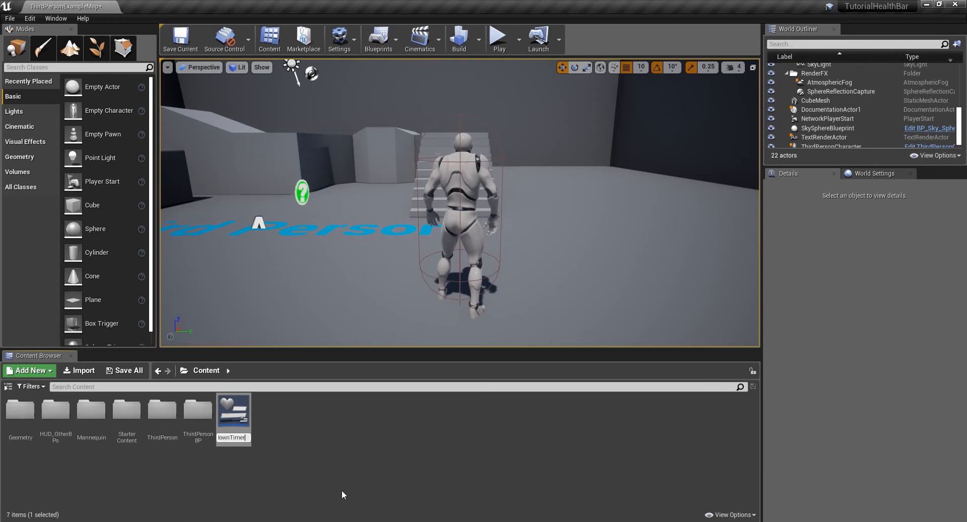
{"action": "type", "text": "erFinished"}
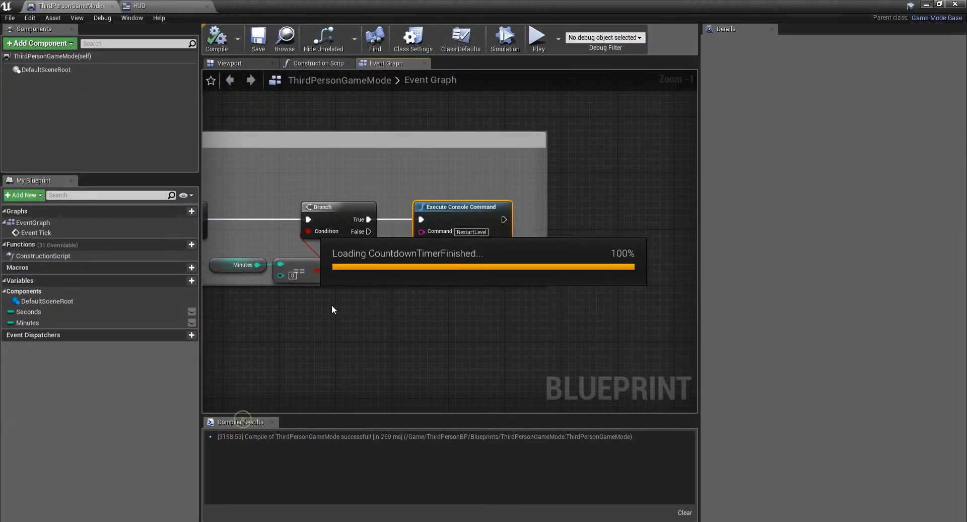
Add a black Image stretched to fill the whole CountdownTimerFinished canvas.
{"action": "left_click", "coordinate": [258, 6]}
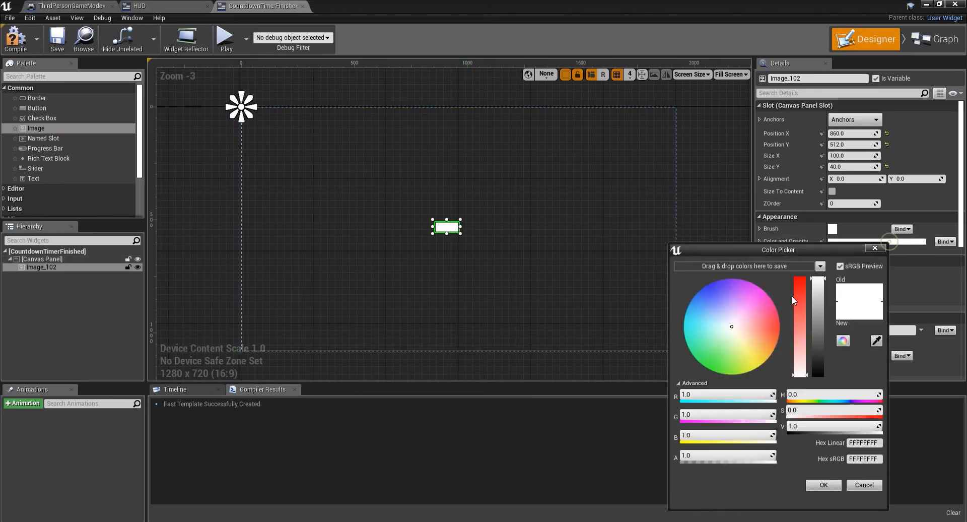
{"action": "left_click", "coordinate": [862, 486]}
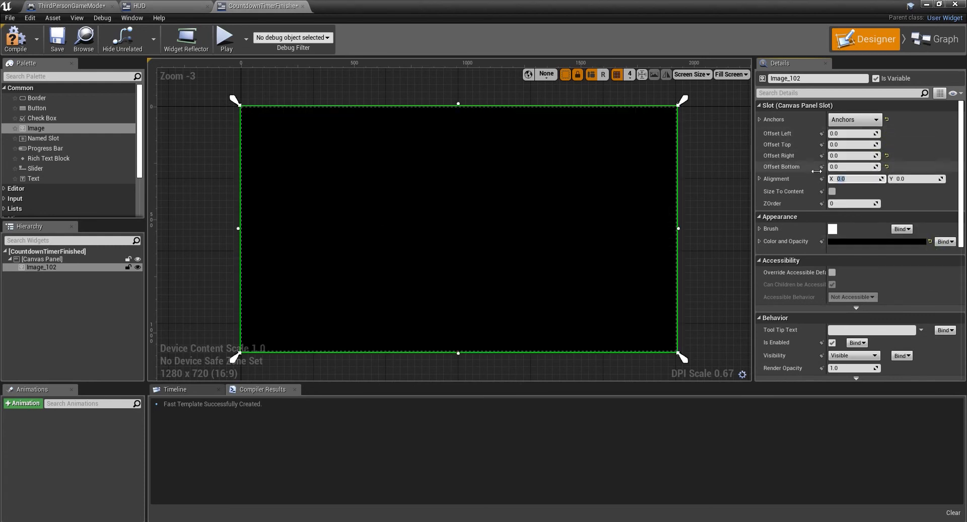
{"action": "left_click_drag", "start_coordinate": [34, 178], "coordinate": [461, 142]}
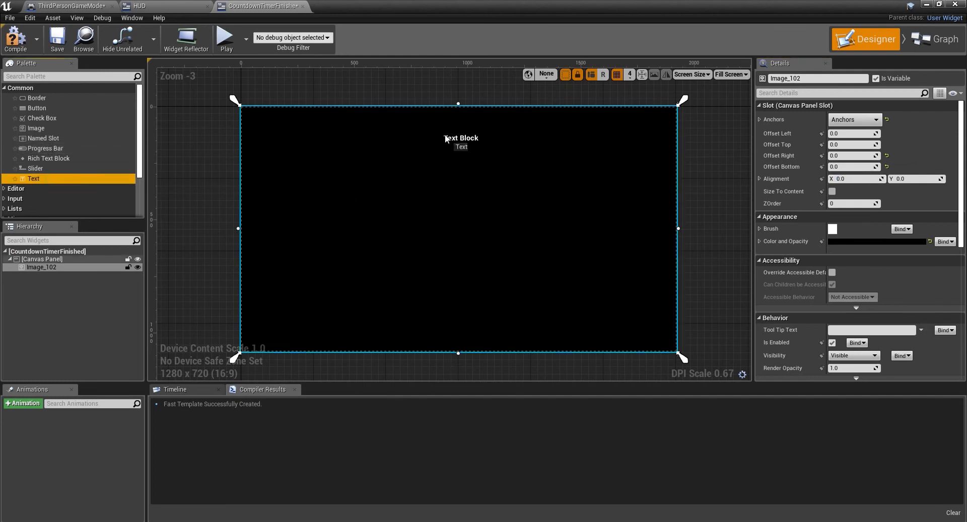
Add a size-81 'YOU HAVE RAN OUT OF TIME' heading centred at the top, plus a button below.
{"action": "left_click_drag", "start_coordinate": [33, 179], "coordinate": [450, 140]}
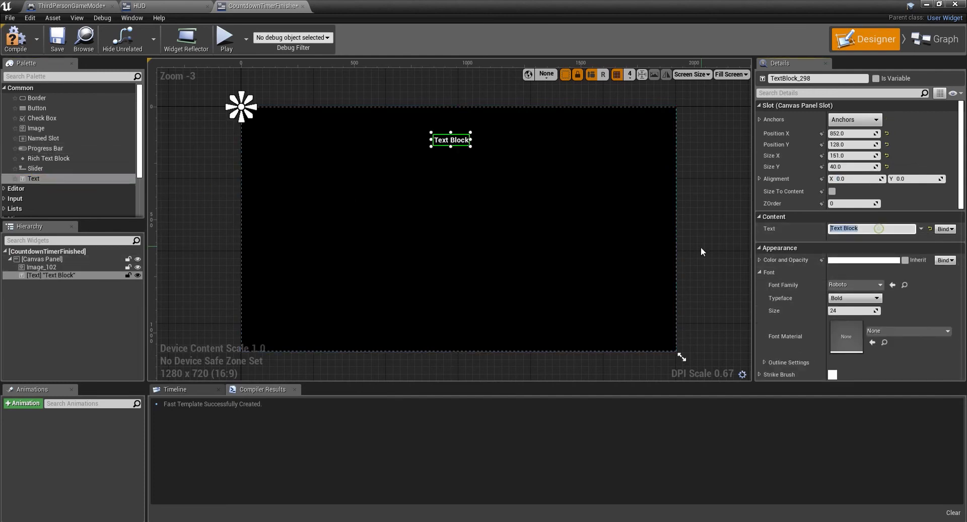
{"action": "type", "text": "You h"}
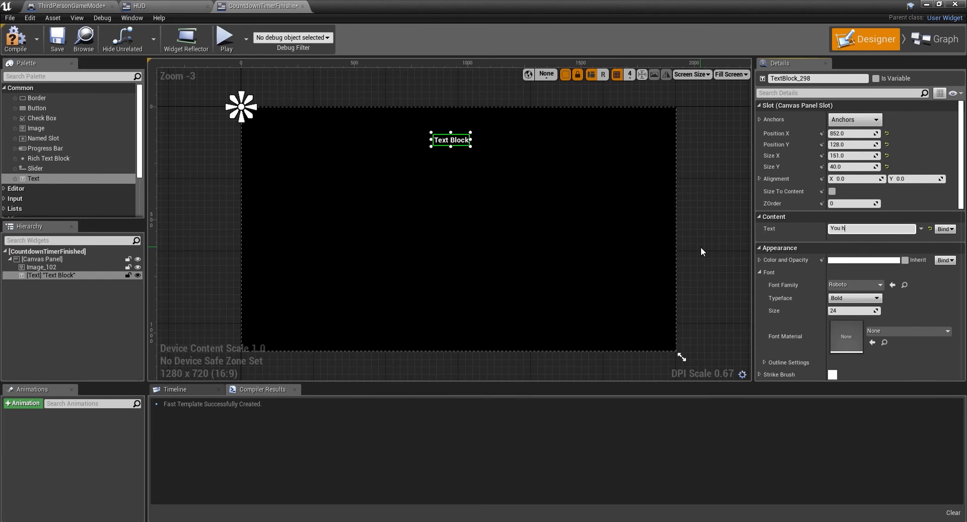
{"action": "type", "text": "ave ra"}
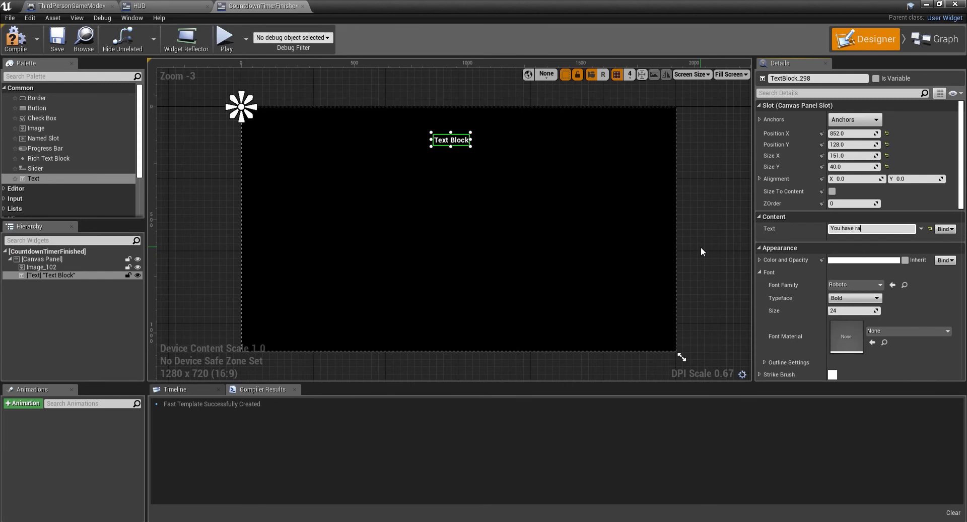
{"action": "type", "text": "YOU HAVE RAN OUT OF TIME"}
{"action": "left_click", "coordinate": [854, 311]}
{"action": "type", "text": "129"}
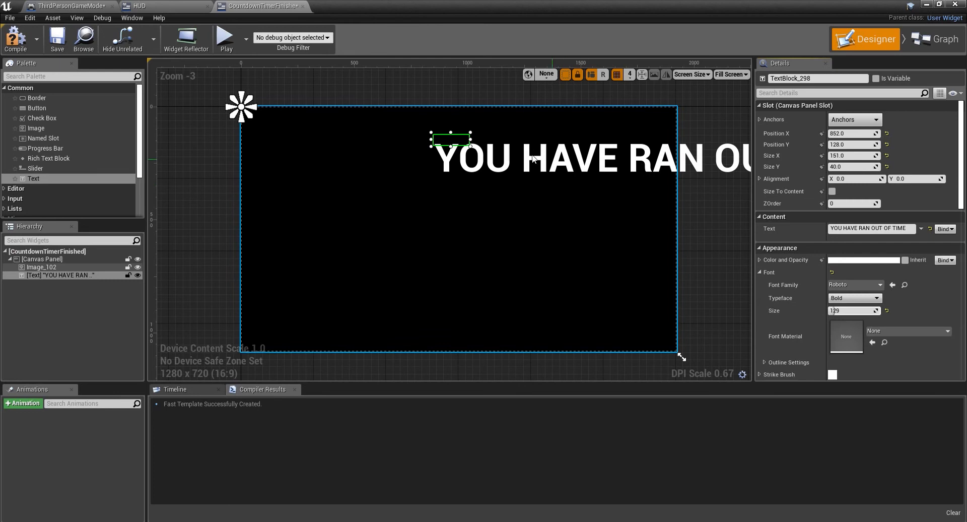
{"action": "left_click_drag", "start_coordinate": [240, 106], "coordinate": [457, 108]}
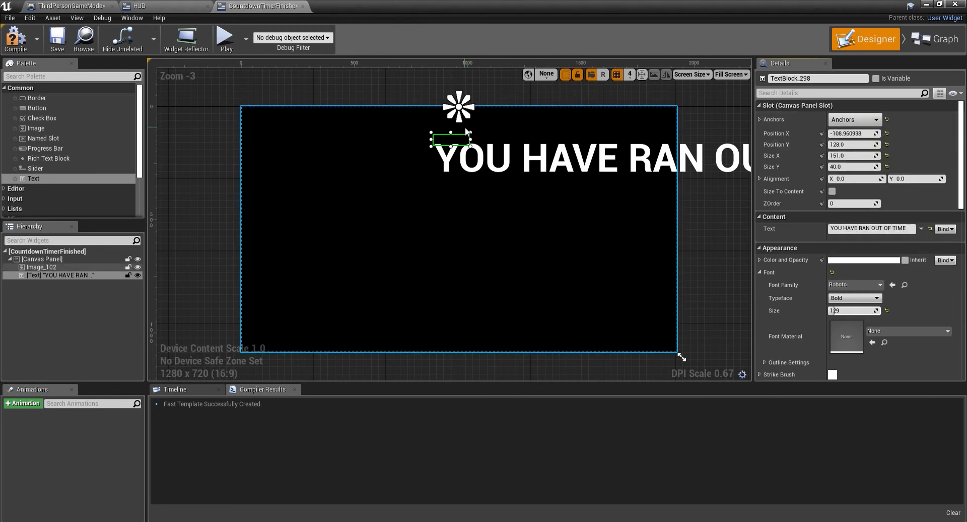
{"action": "left_click_drag", "start_coordinate": [450, 139], "coordinate": [265, 148]}
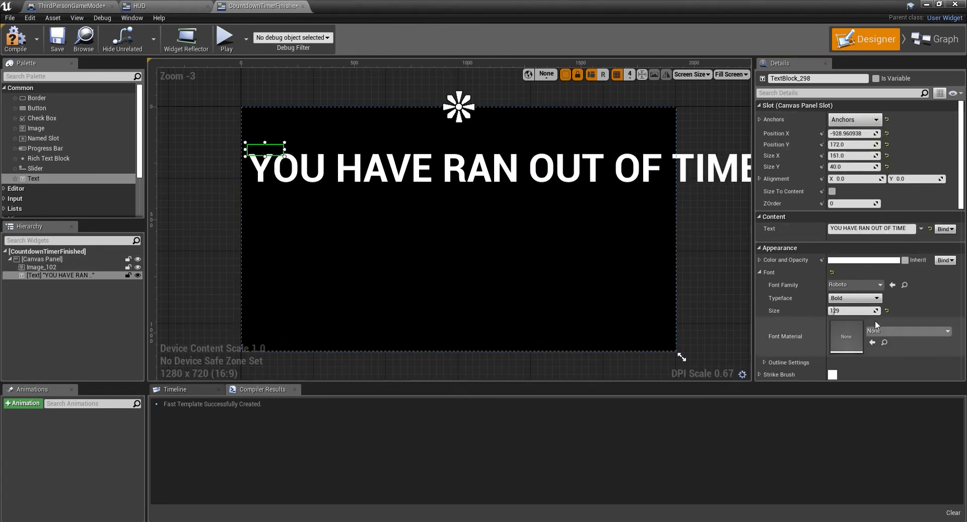
{"action": "type", "text": "81"}
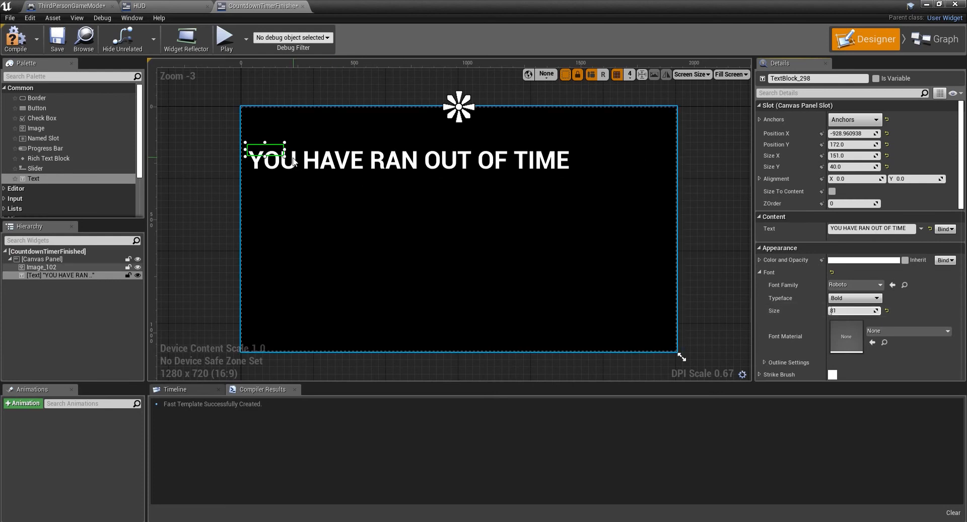
{"action": "left_click_drag", "start_coordinate": [265, 148], "coordinate": [317, 148]}
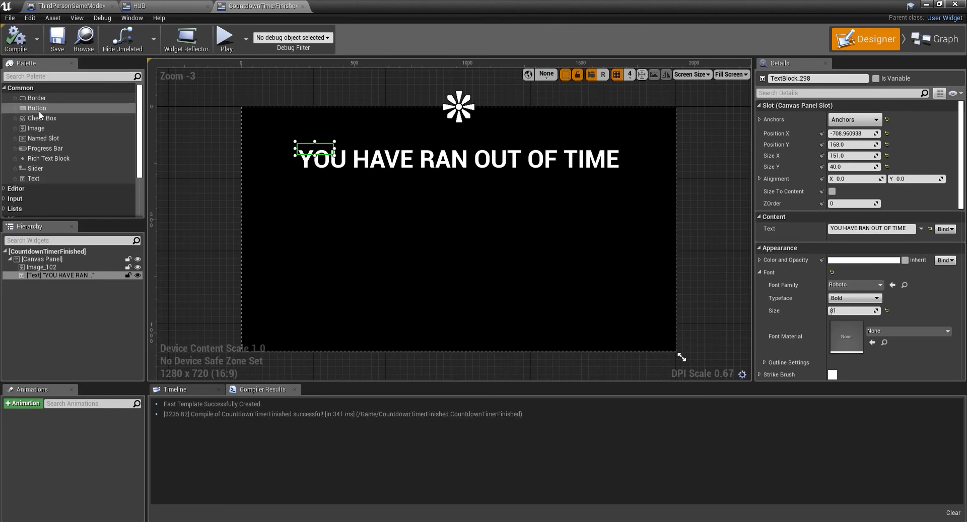
{"action": "left_click_drag", "start_coordinate": [37, 108], "coordinate": [464, 318]}
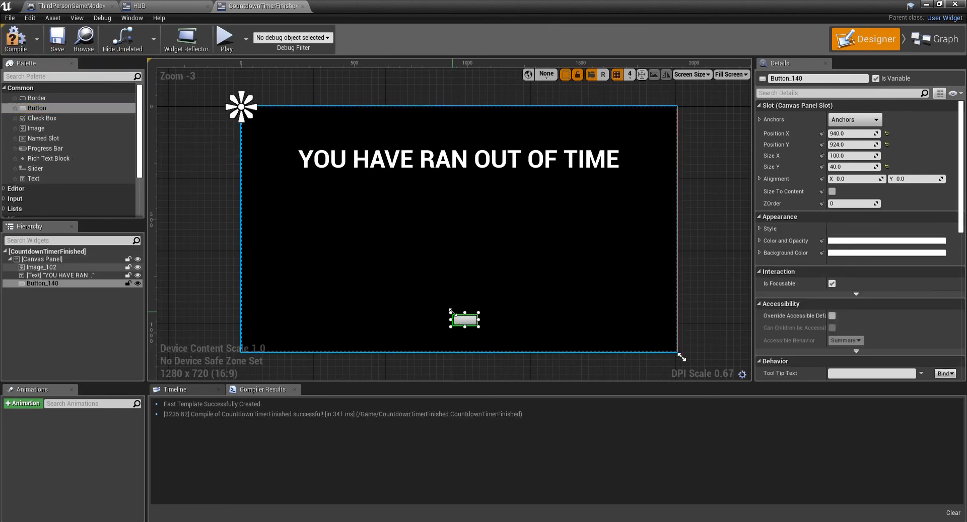
Select the new button and widen it.
{"action": "left_click", "coordinate": [41, 267]}
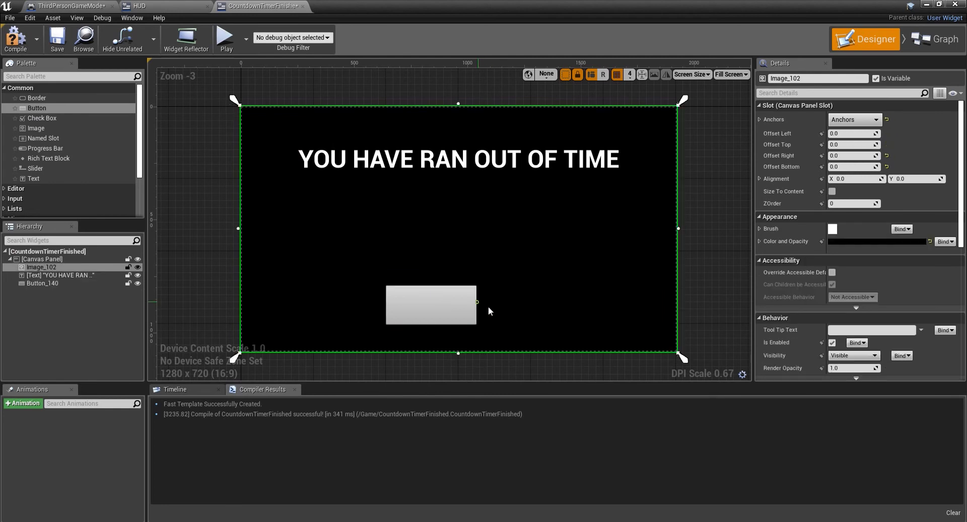
{"action": "left_click", "coordinate": [430, 305]}
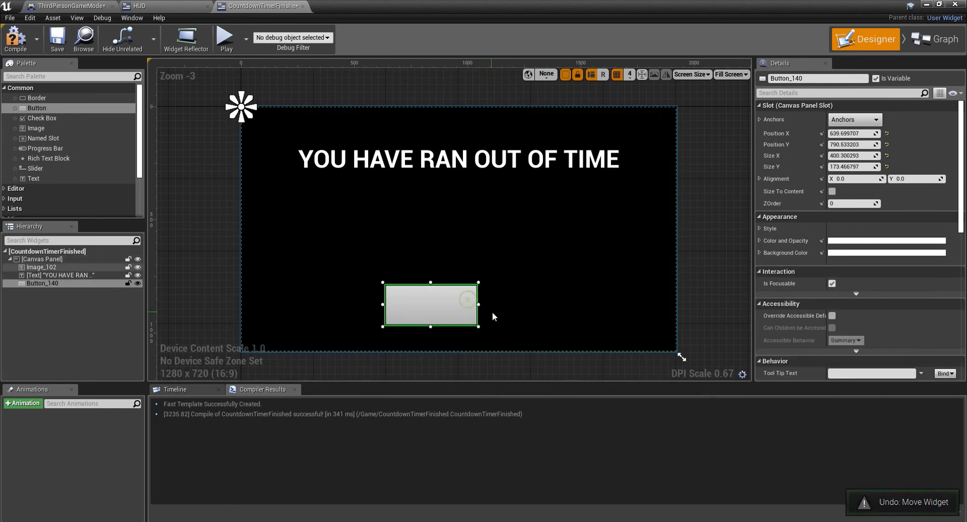
{"action": "left_click_drag", "start_coordinate": [478, 305], "coordinate": [558, 308]}
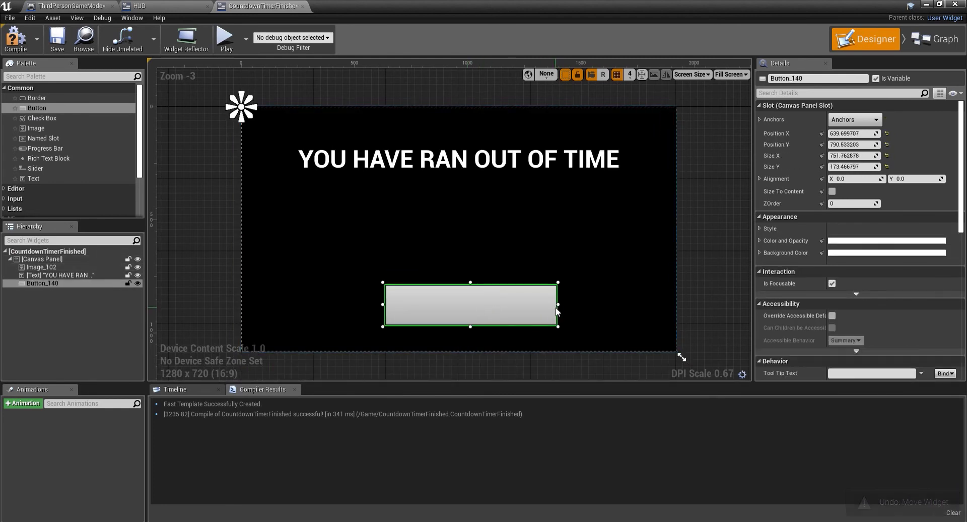
Label the button 'RESPAWN' in size 72 black text.
{"action": "left_click", "coordinate": [878, 119]}
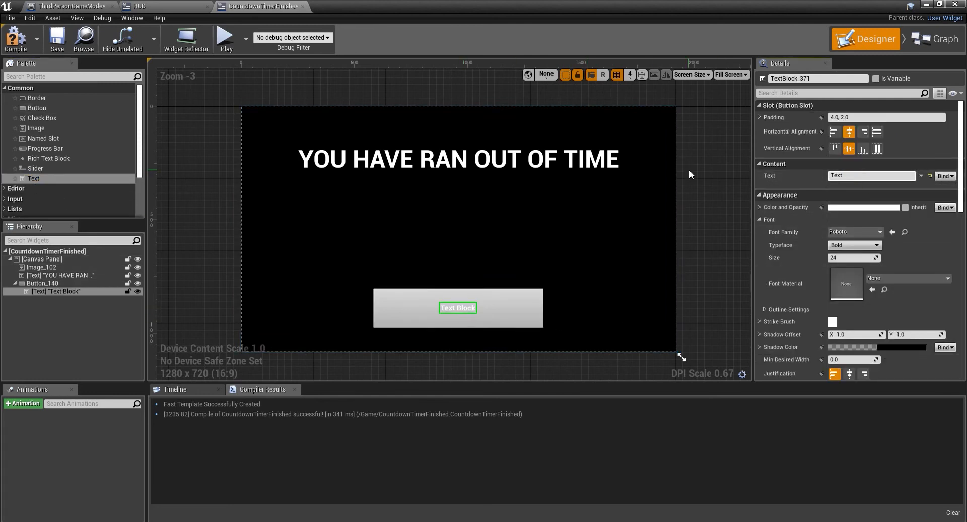
{"action": "type", "text": "rESPAWN"}
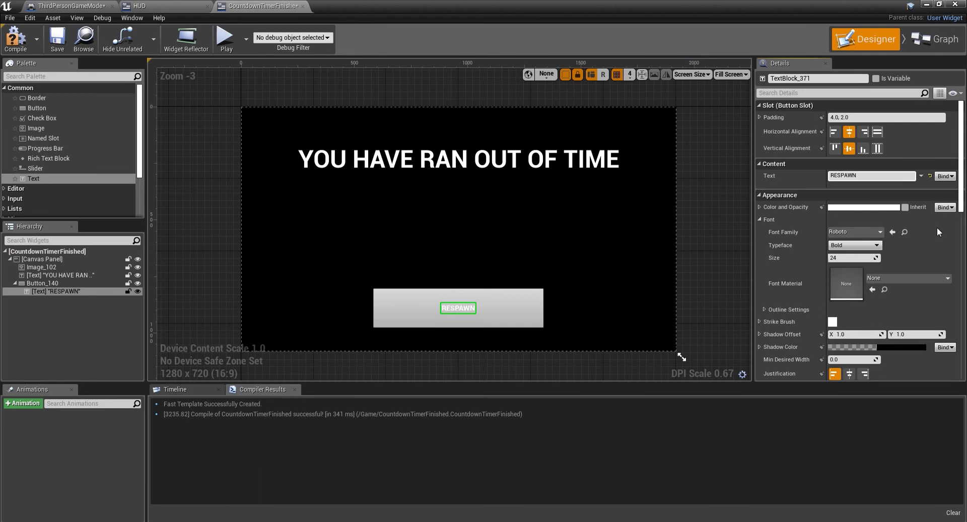
{"action": "type", "text": "72"}
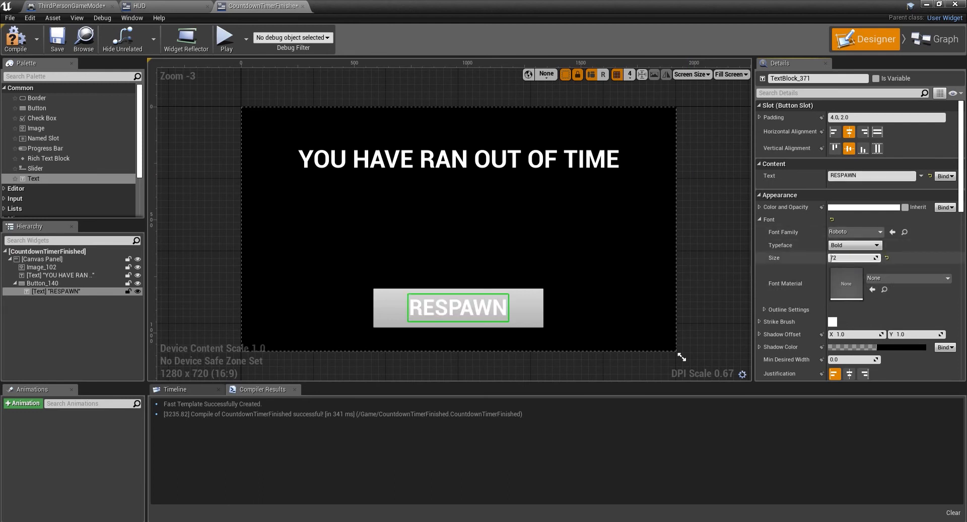
{"action": "left_click", "coordinate": [869, 206]}
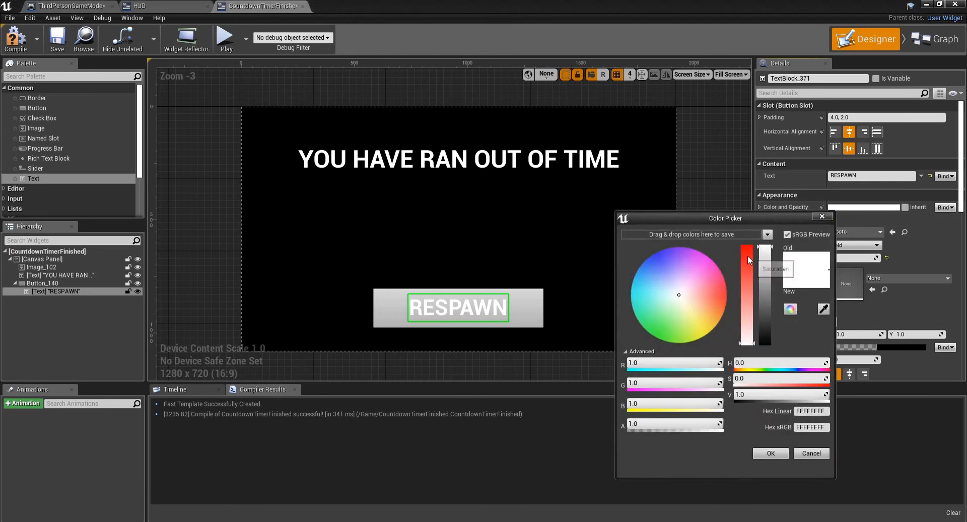
{"action": "left_click", "coordinate": [770, 453]}
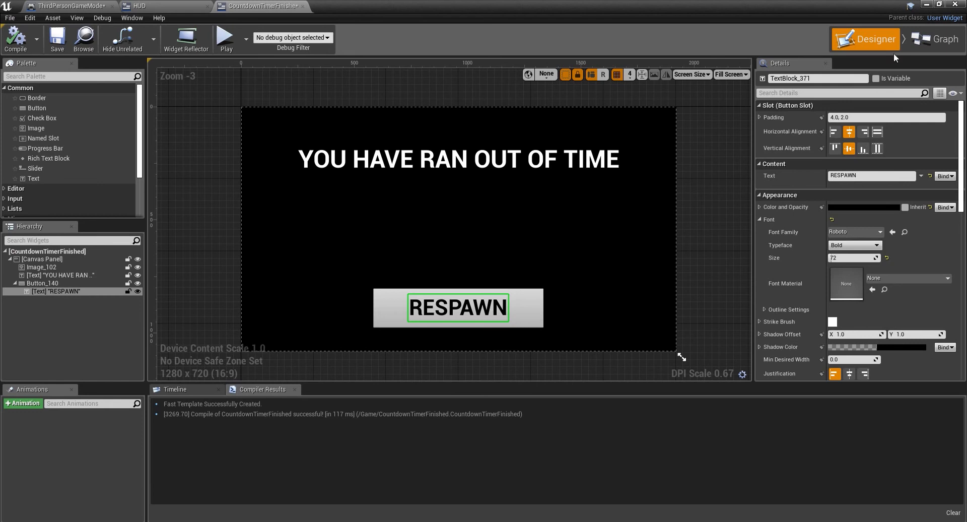
{"action": "left_click", "coordinate": [939, 38]}
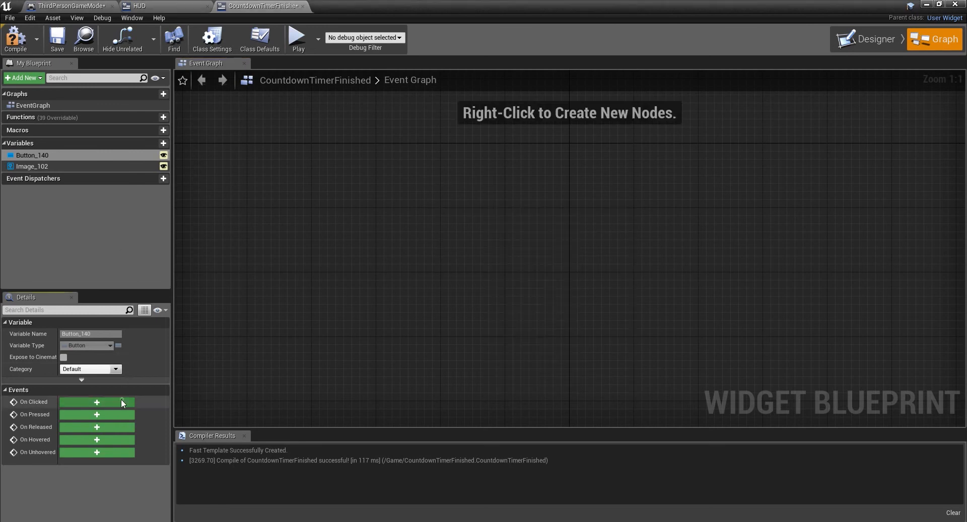
Add an On Clicked event for Button_140 feeding an Execute Console Command that restarts the level.
{"action": "left_click", "coordinate": [97, 401]}
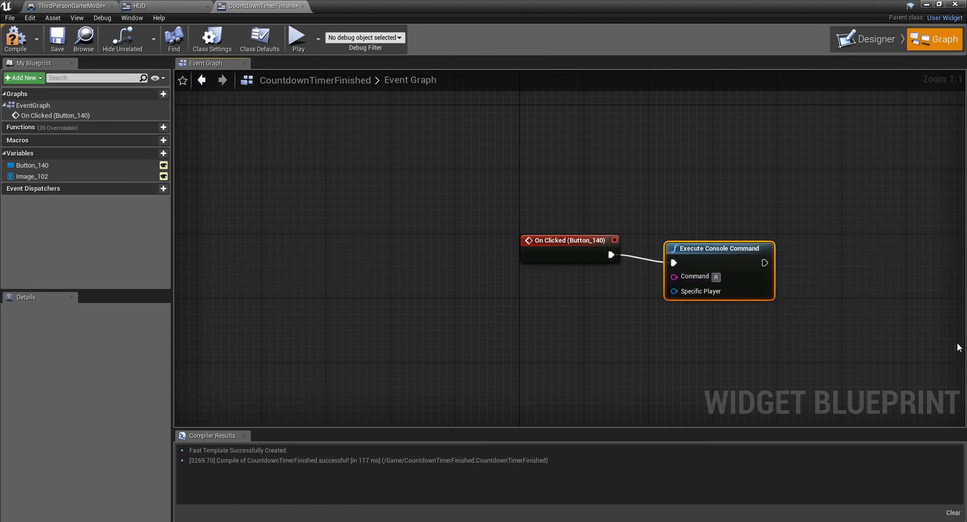
{"action": "type", "text": "Restart"}
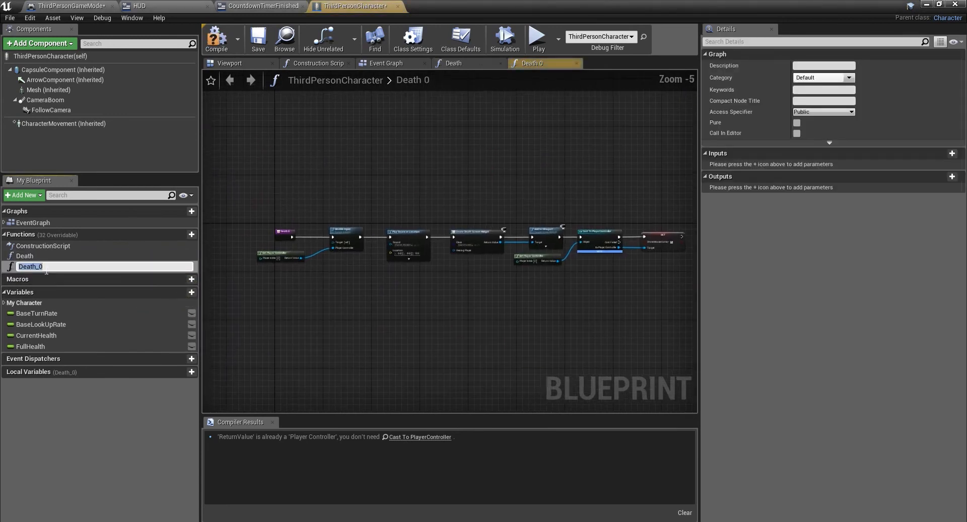
In the Countdown Timer Death function, set Play Sound at Location's sound to Smoke01.
{"action": "type", "text": "CountdownTimer"}
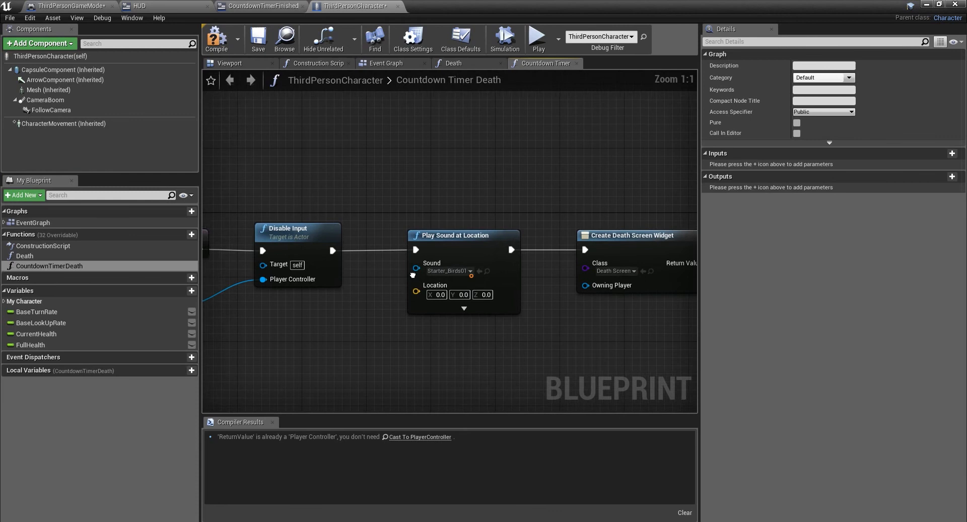
{"action": "left_click", "coordinate": [468, 270]}
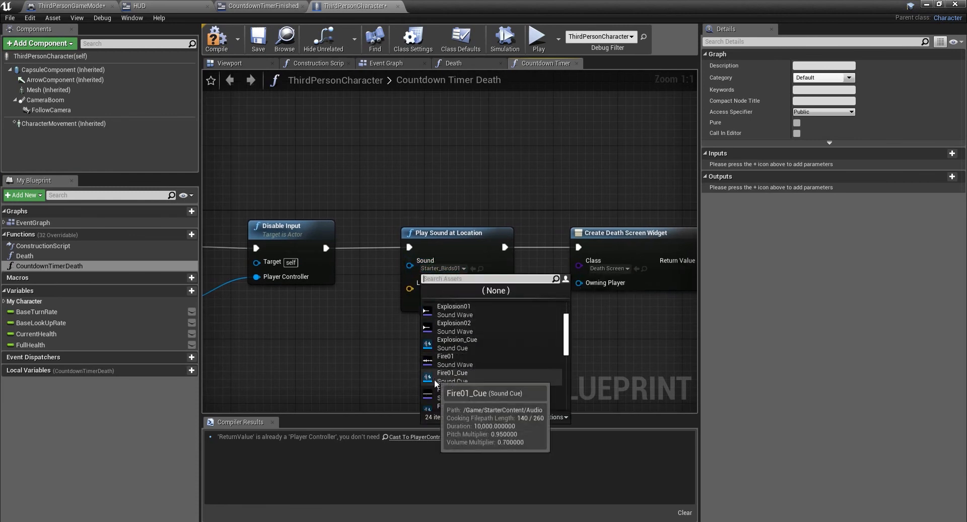
{"action": "scroll", "scroll_direction": "down", "scroll_amount": 3}
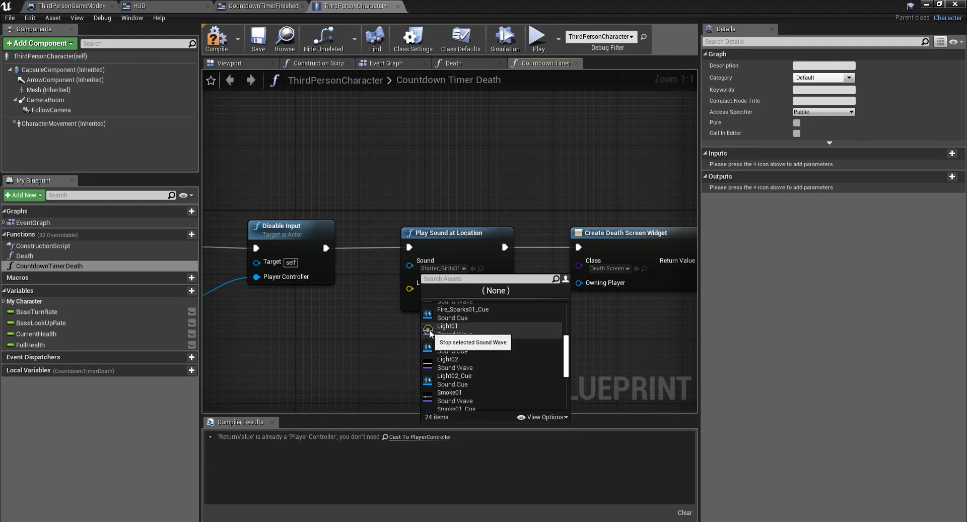
{"action": "left_click", "coordinate": [449, 391]}
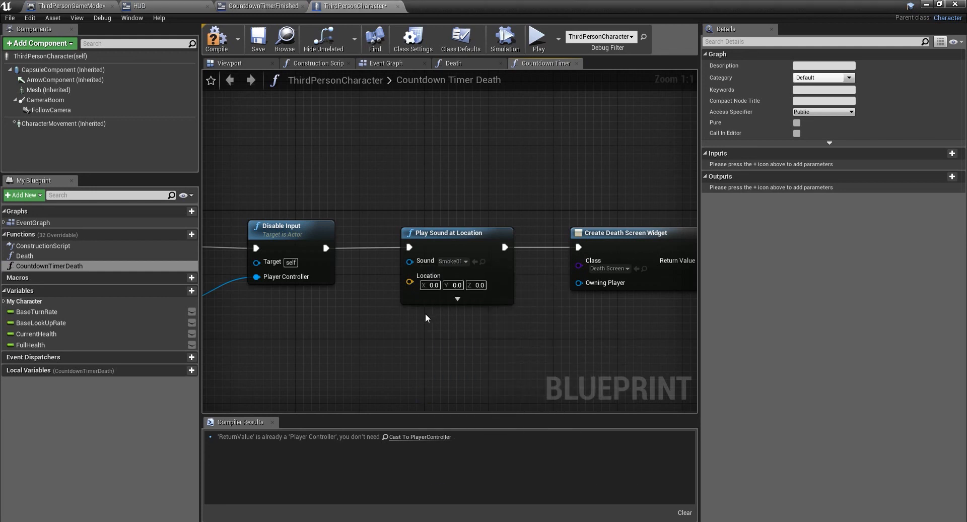
Switch the death sound to Steam01, then browse the sound list again.
{"action": "left_click", "coordinate": [465, 261]}
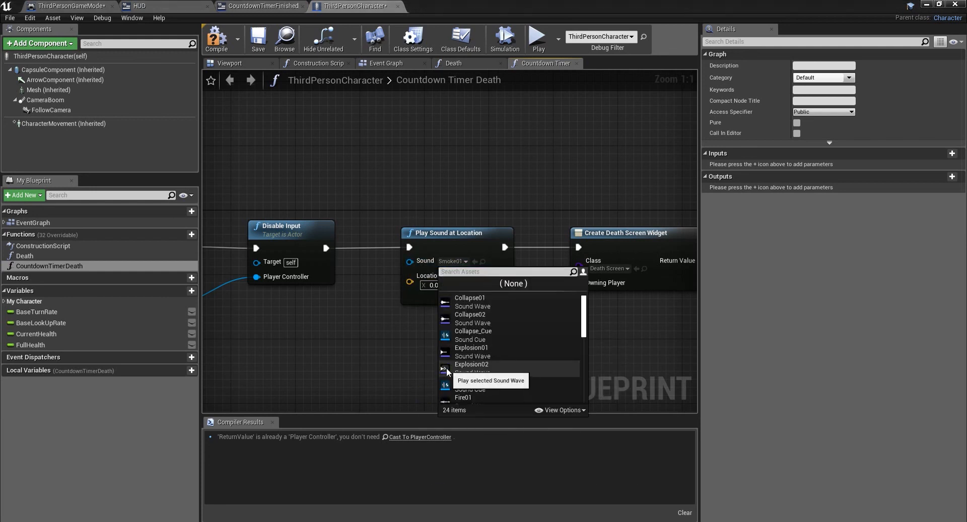
{"action": "scroll", "scroll_direction": "down", "scroll_amount": 3}
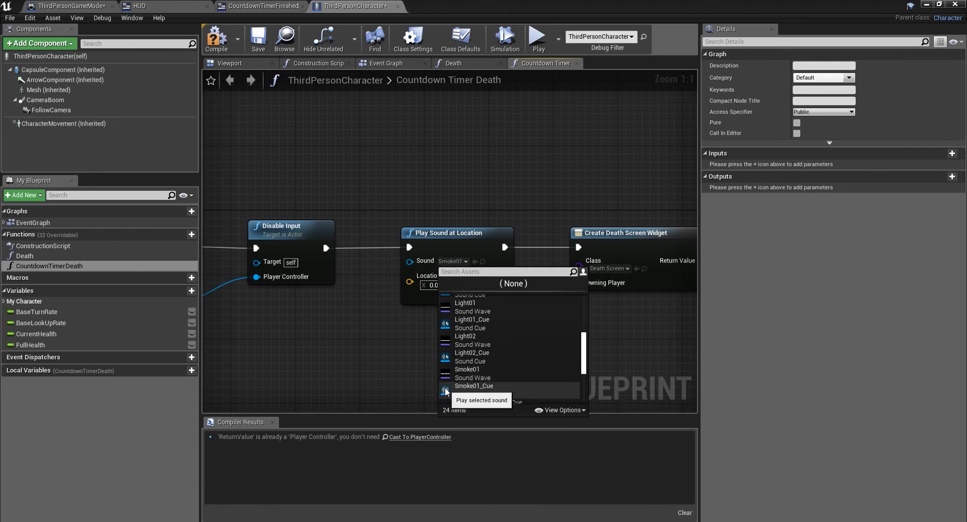
{"action": "scroll", "scroll_direction": "down", "scroll_amount": 3}
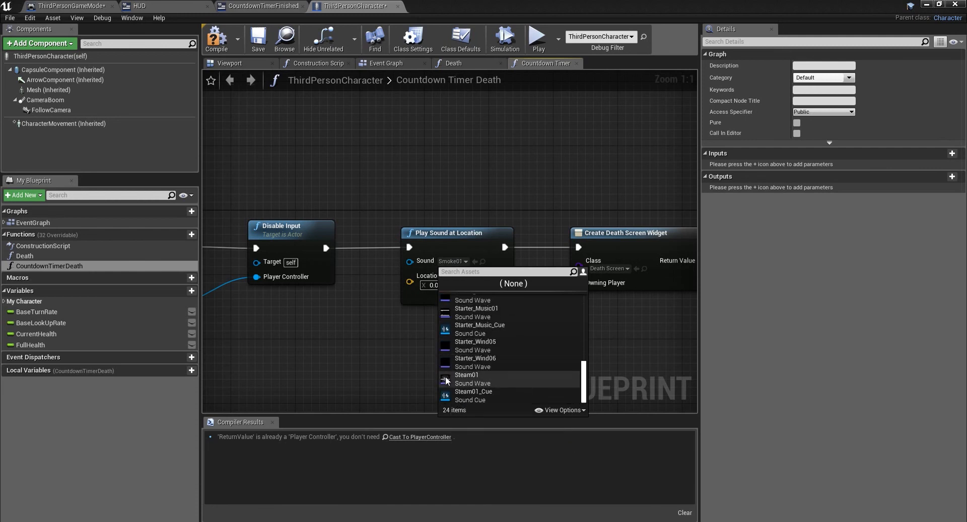
{"action": "left_click", "coordinate": [467, 375]}
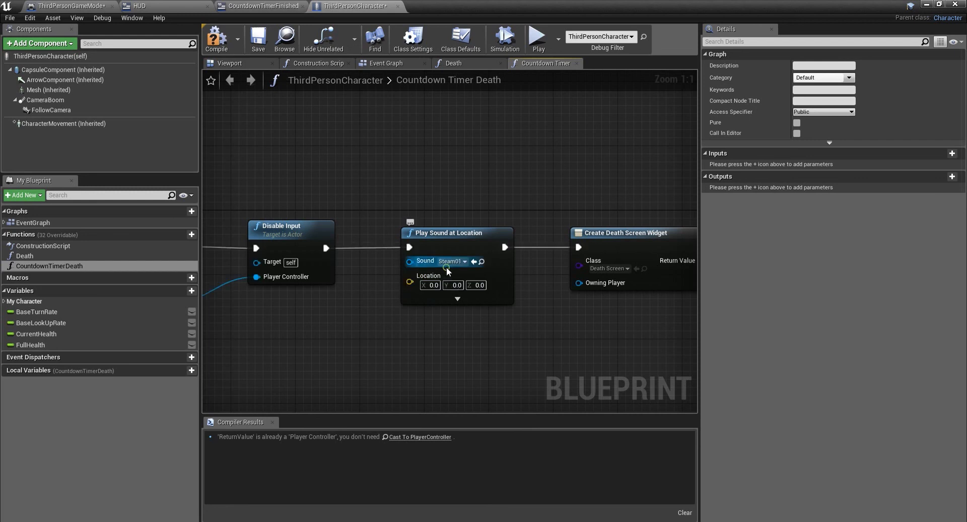
{"action": "left_click", "coordinate": [464, 261]}
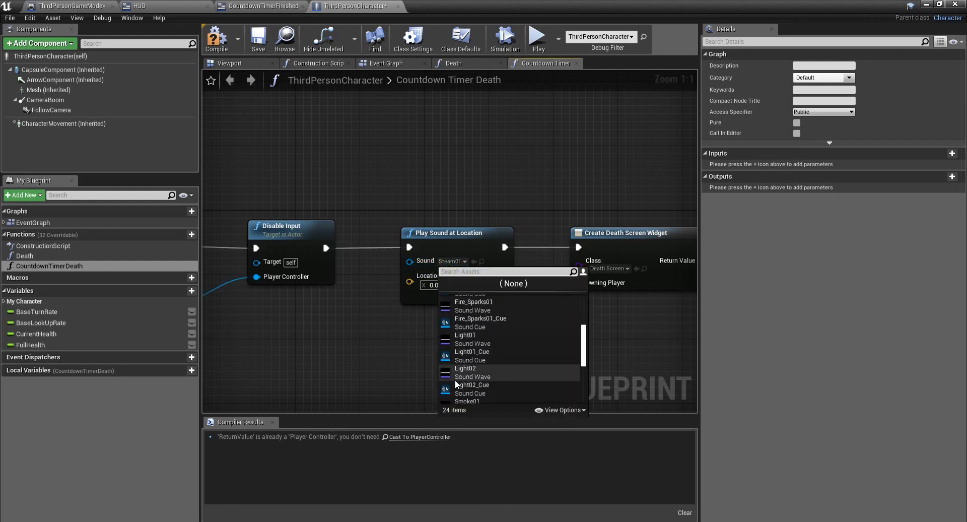
{"action": "scroll", "scroll_direction": "down", "scroll_amount": 3}
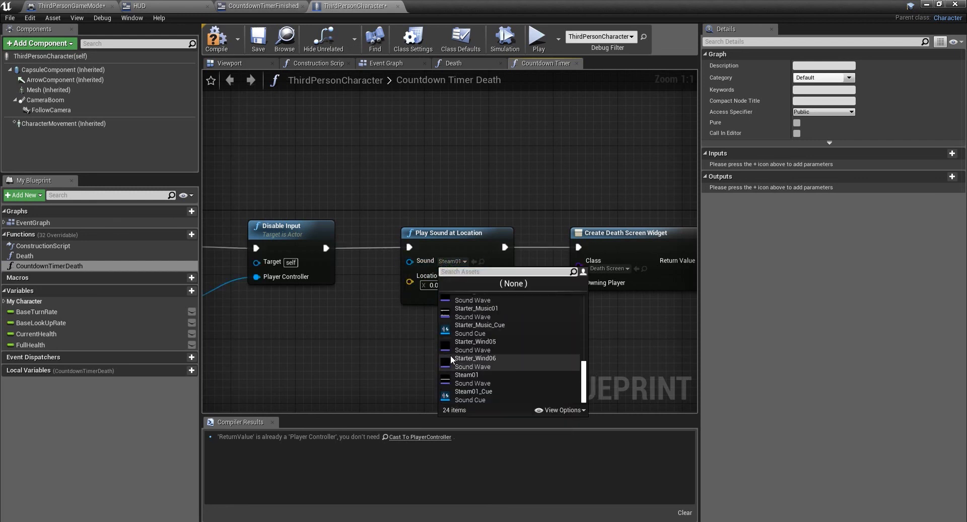
{"action": "mouse_move", "coordinate": [445, 379]}
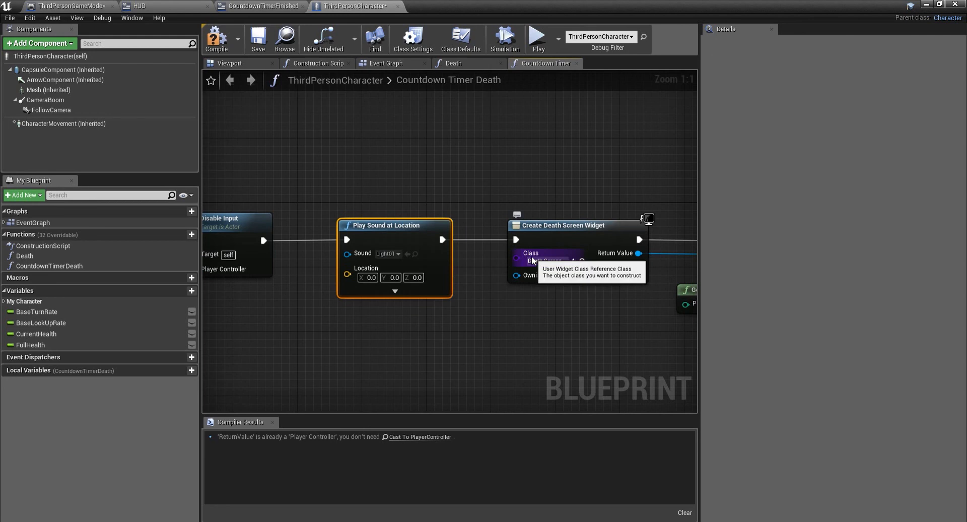
Set Create Widget's class to CountdownTimerFinished, compile the character blueprint, and switch to HUD.
{"action": "left_click", "coordinate": [547, 260]}
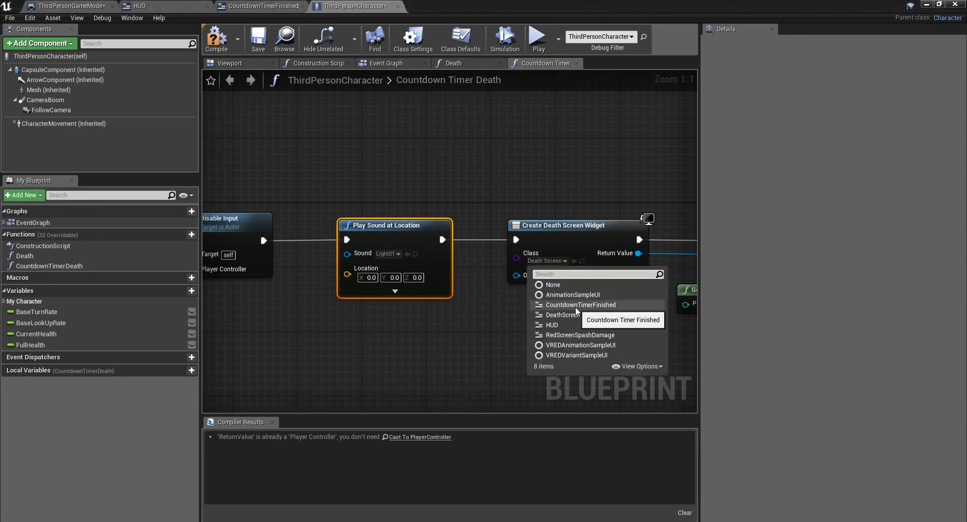
{"action": "left_click", "coordinate": [580, 304]}
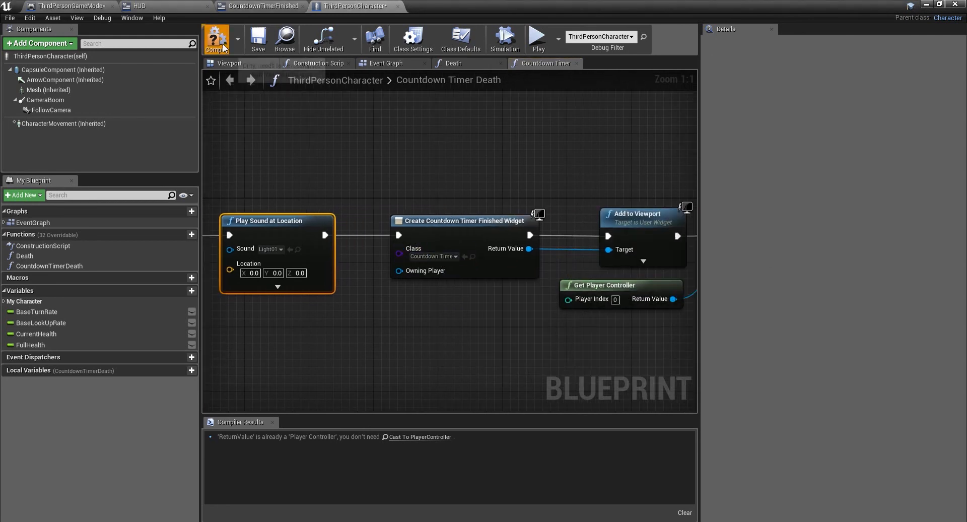
{"action": "left_click", "coordinate": [217, 38]}
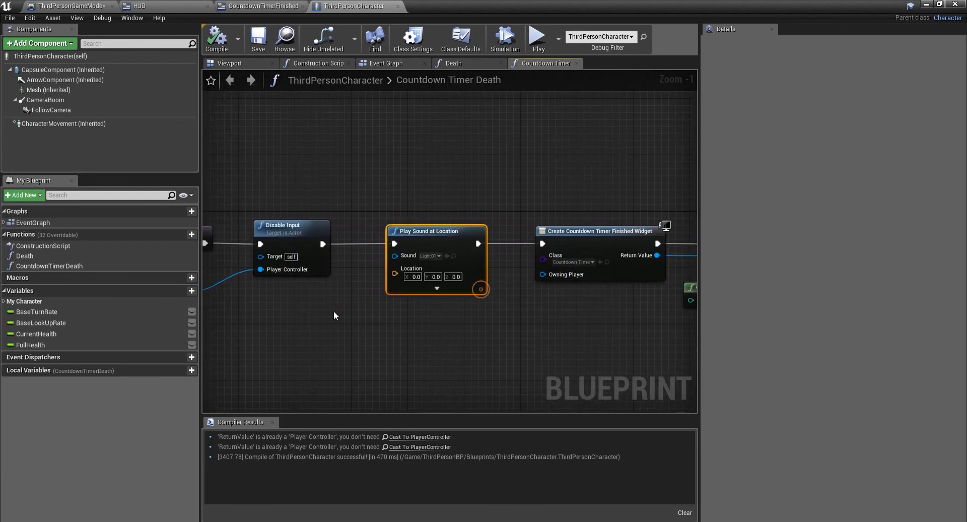
{"action": "mouse_move", "coordinate": [423, 237]}
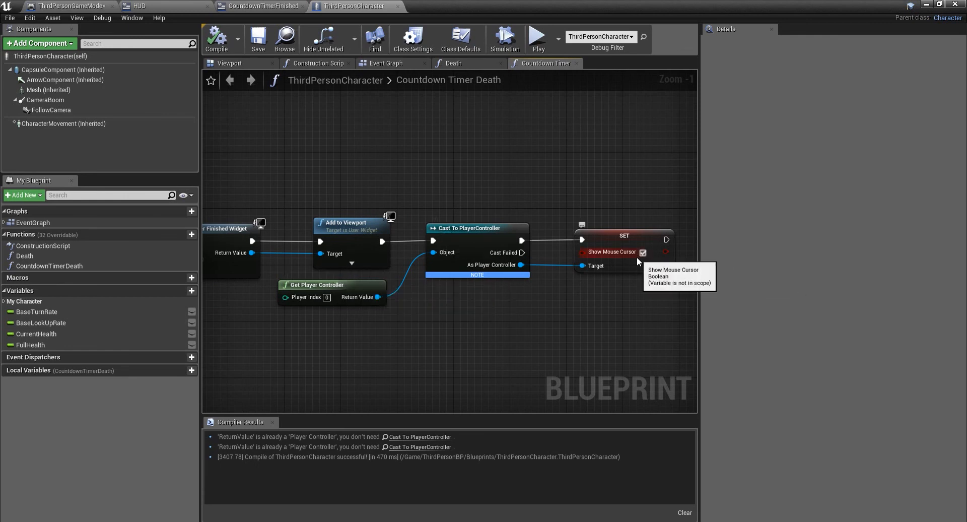
{"action": "mouse_move", "coordinate": [302, 101]}
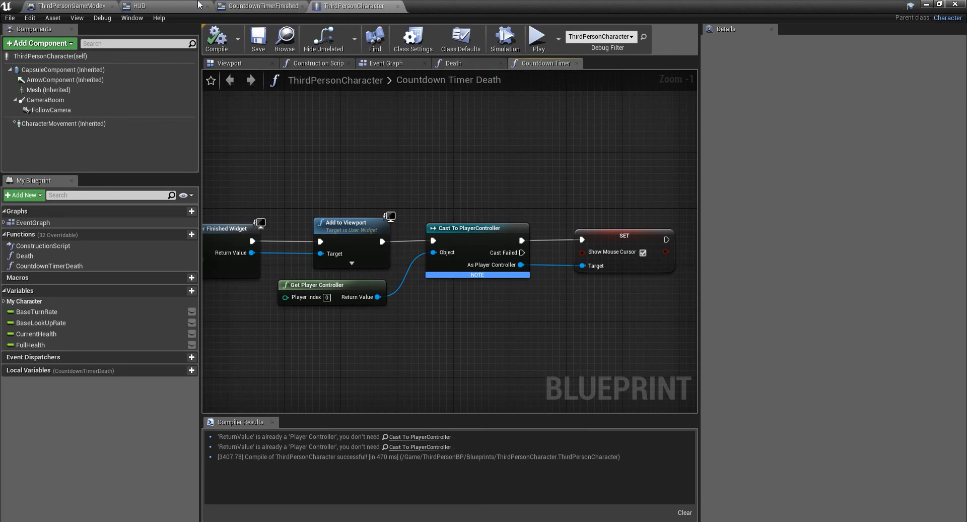
{"action": "left_click", "coordinate": [139, 5]}
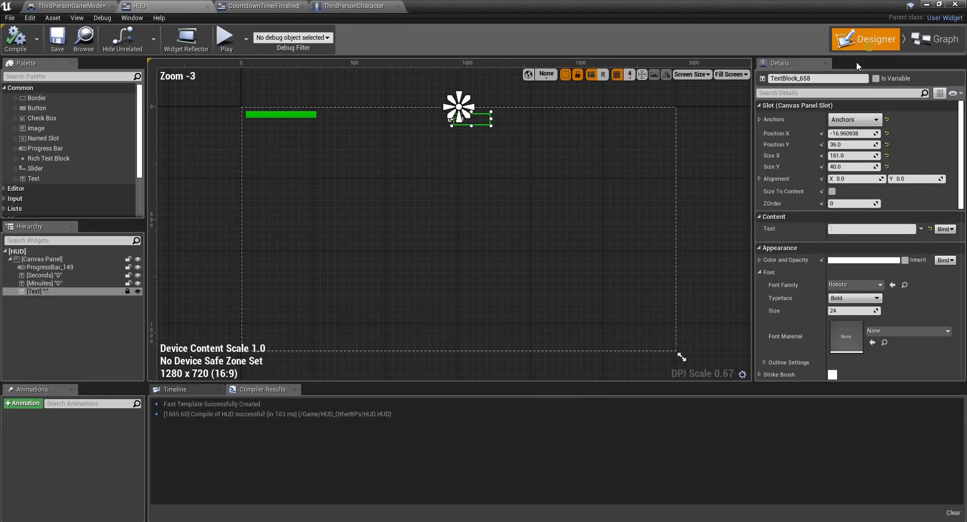
From the game mode Branch's True, cast to ThirdPersonCharacter, call Countdown Timer Death, and play-test.
{"action": "left_click", "coordinate": [66, 6]}
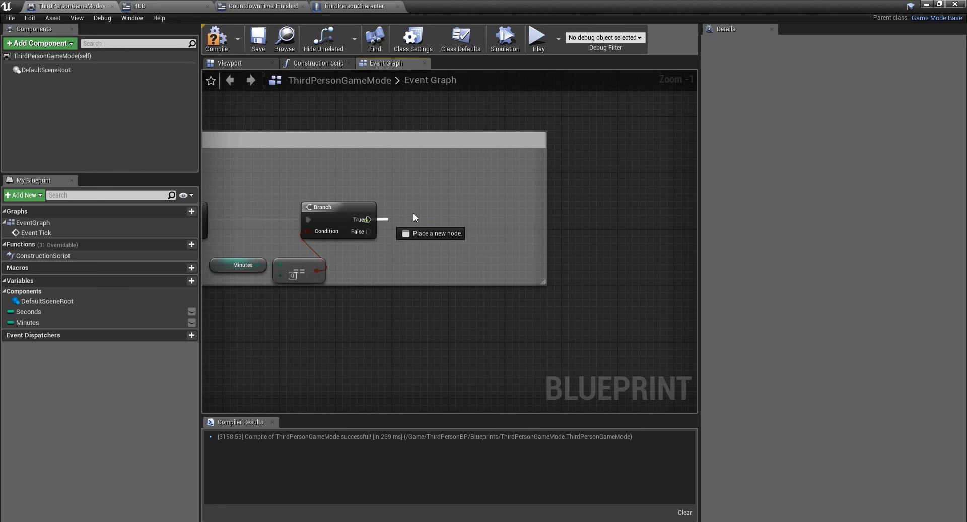
{"action": "left_click_drag", "start_coordinate": [369, 219], "coordinate": [415, 215]}
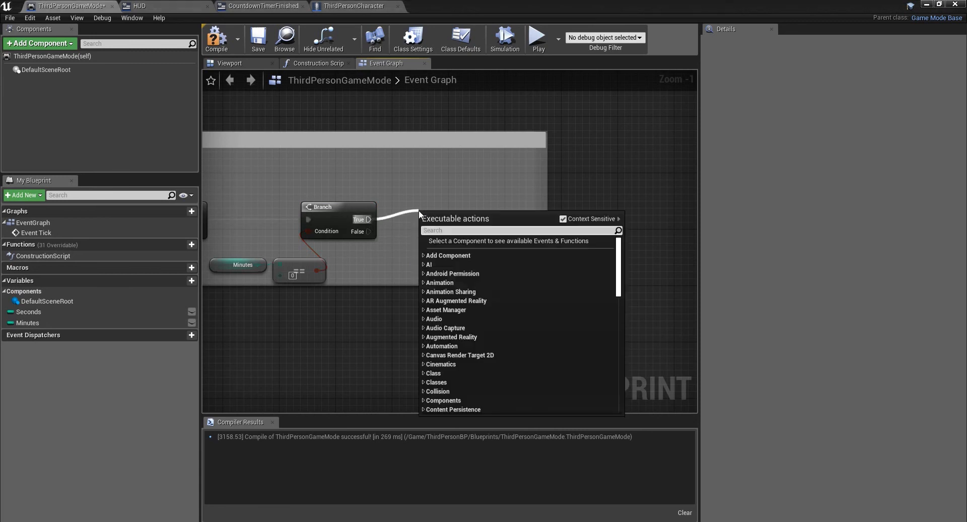
{"action": "type", "text": "cas"}
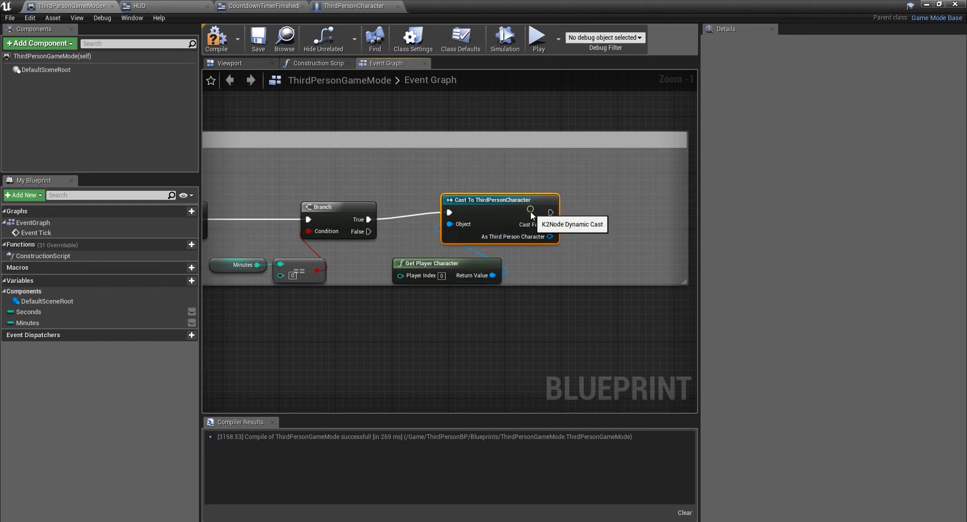
{"action": "left_click_drag", "start_coordinate": [550, 219], "coordinate": [586, 219]}
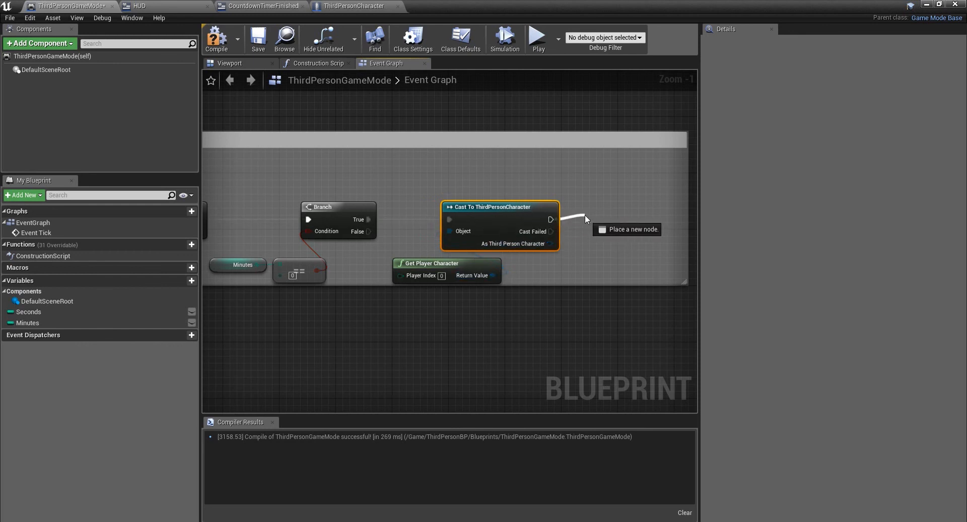
{"action": "type", "text": "countf"}
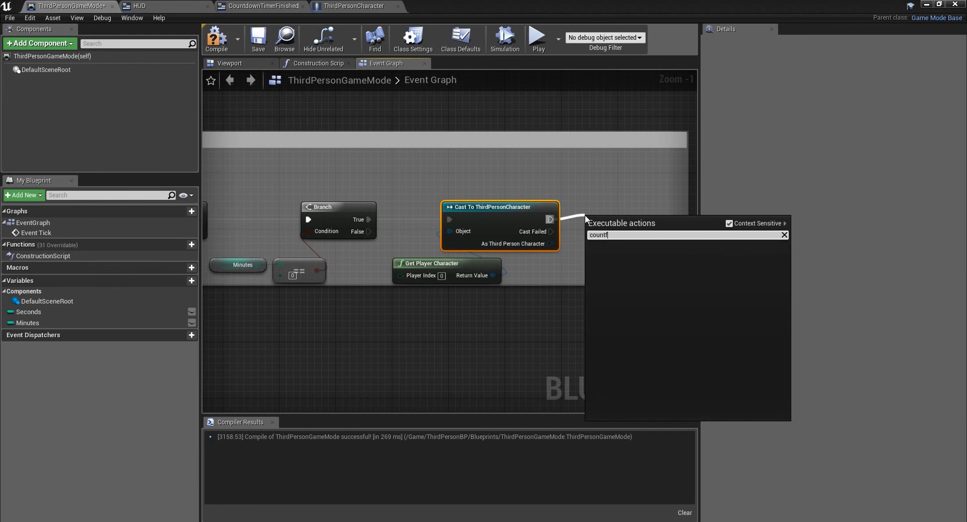
{"action": "left_click", "coordinate": [626, 221]}
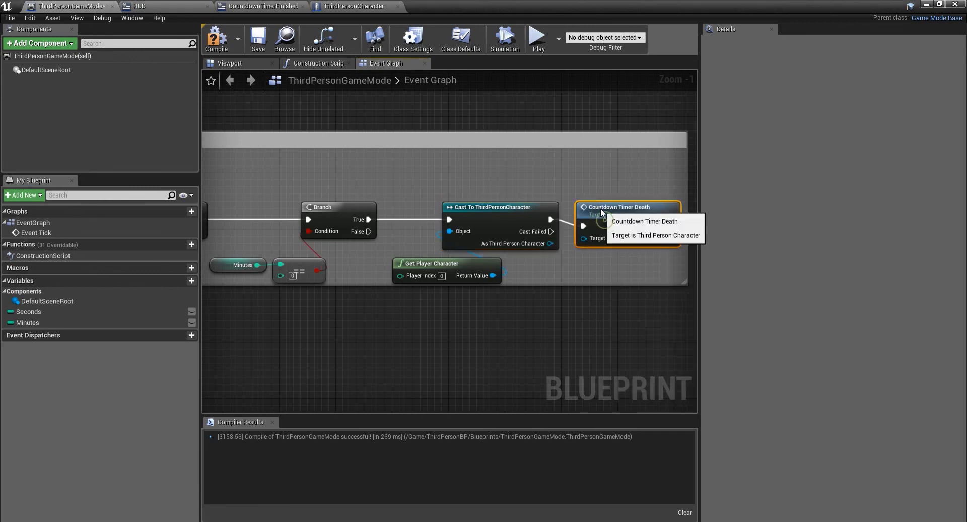
{"action": "mouse_move", "coordinate": [217, 38]}
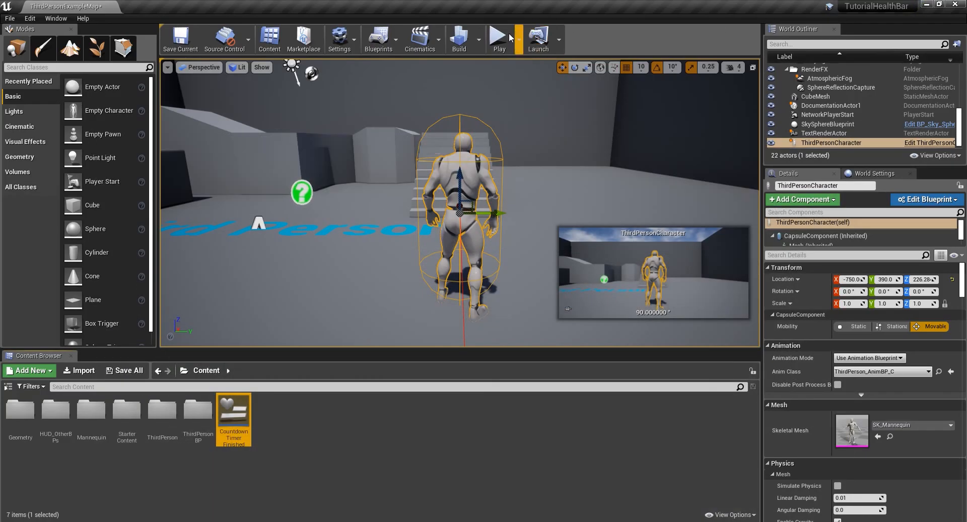
{"action": "left_click", "coordinate": [498, 38]}
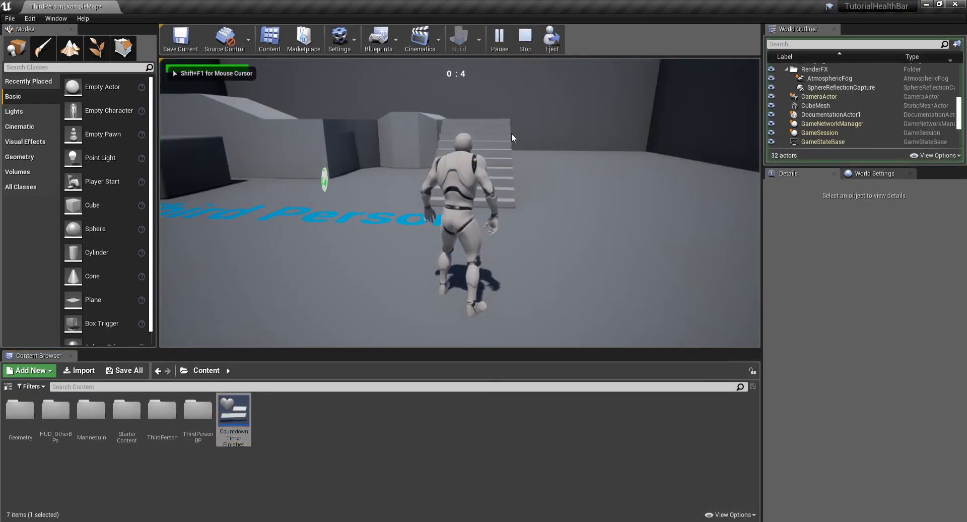